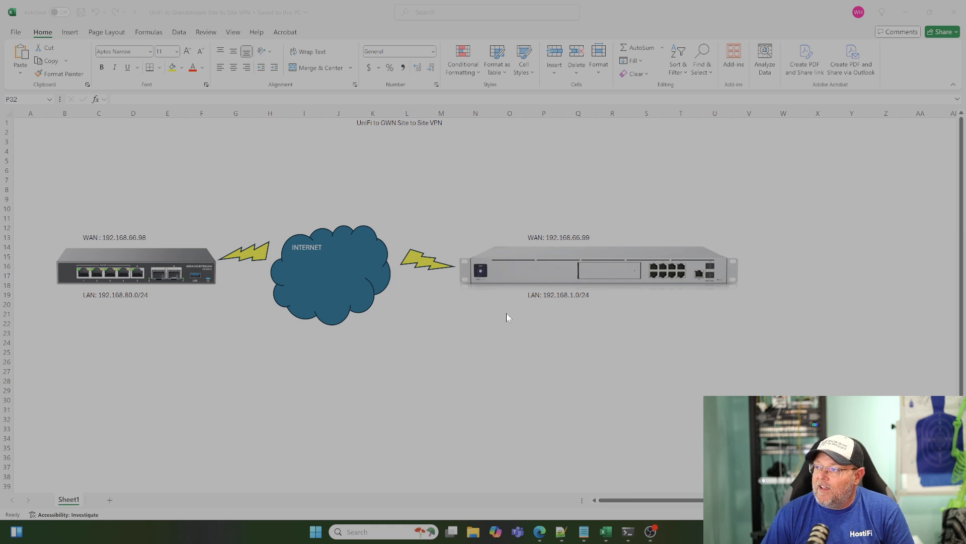
mouse_move(310, 287)
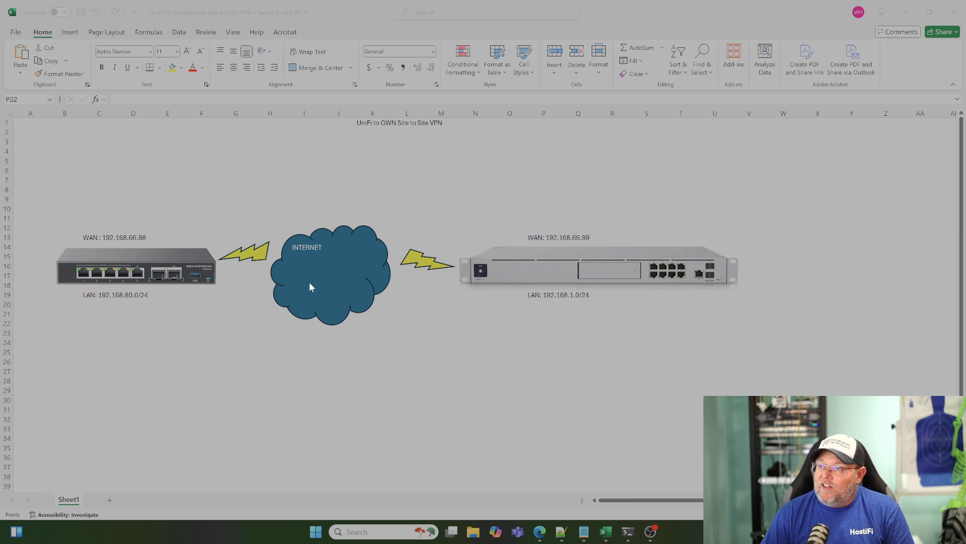
mouse_move(343, 295)
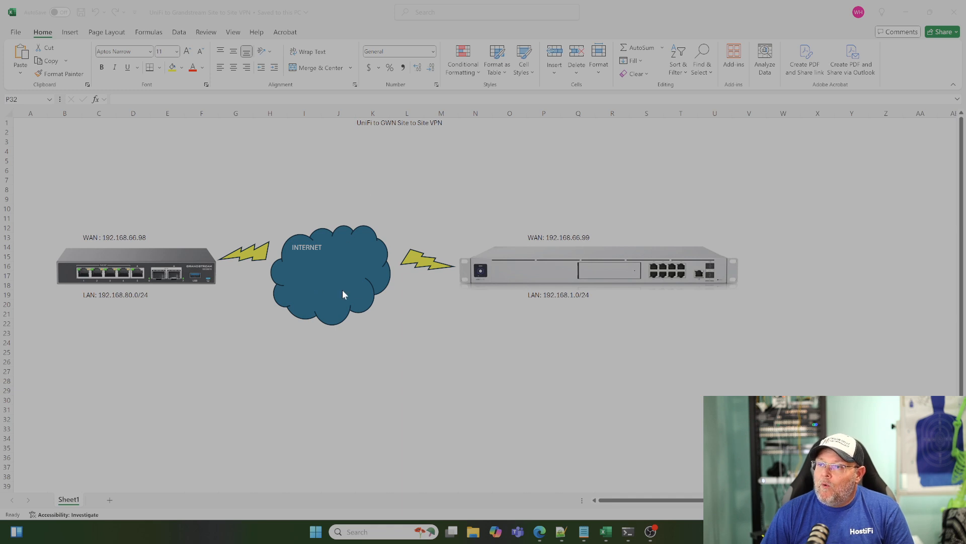
mouse_move(124, 300)
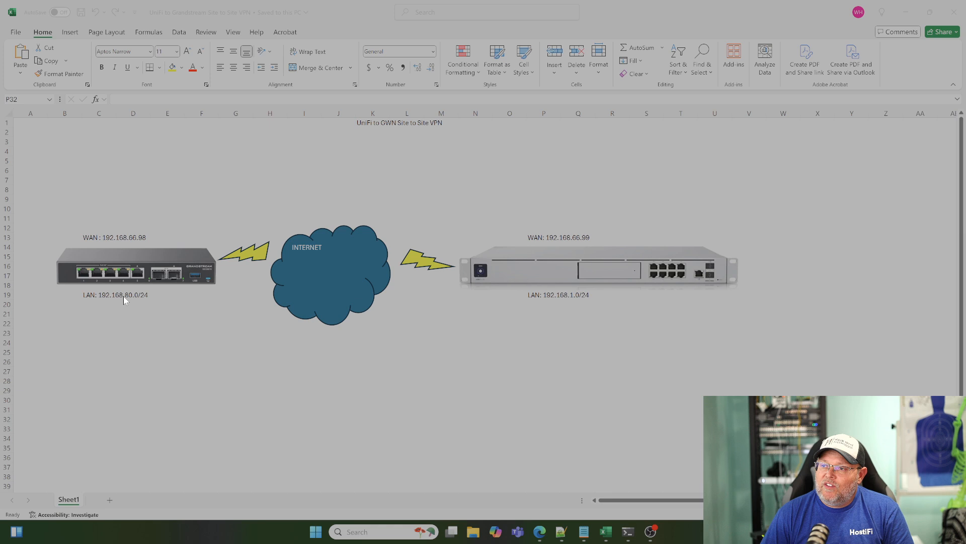
mouse_move(491, 278)
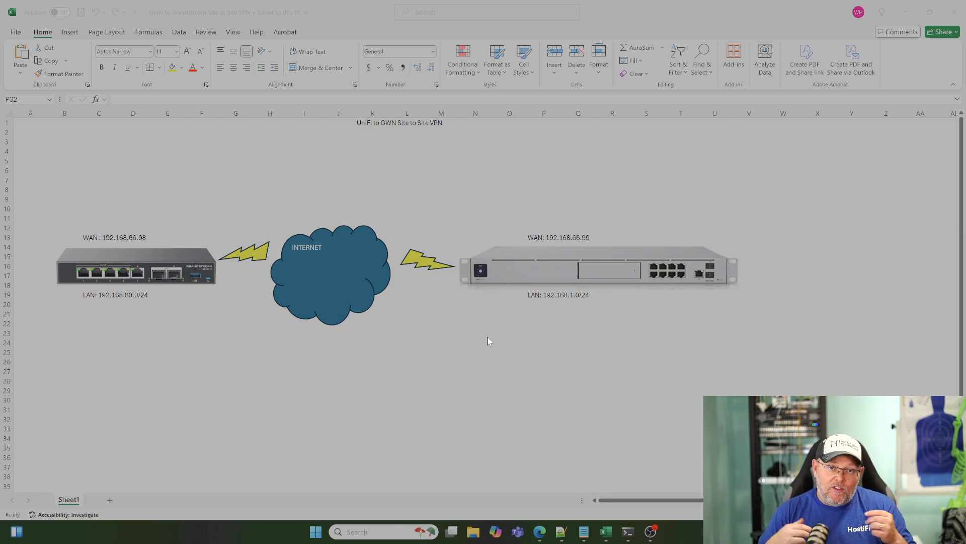
mouse_move(147, 212)
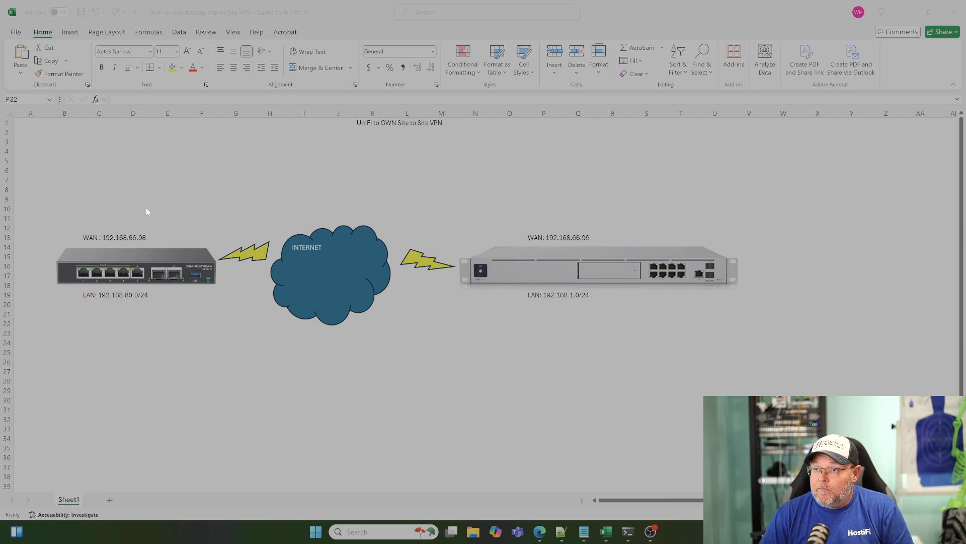
mouse_move(354, 287)
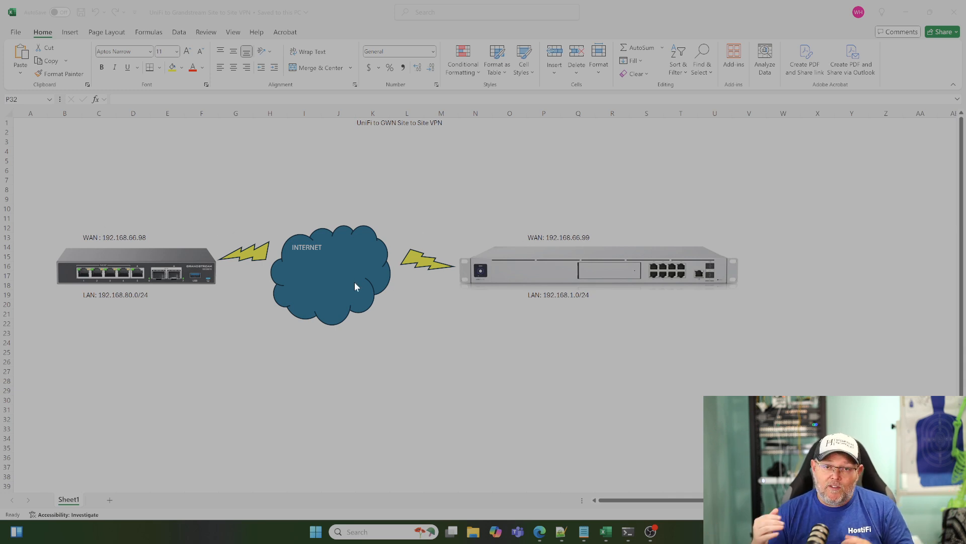
mouse_move(191, 288)
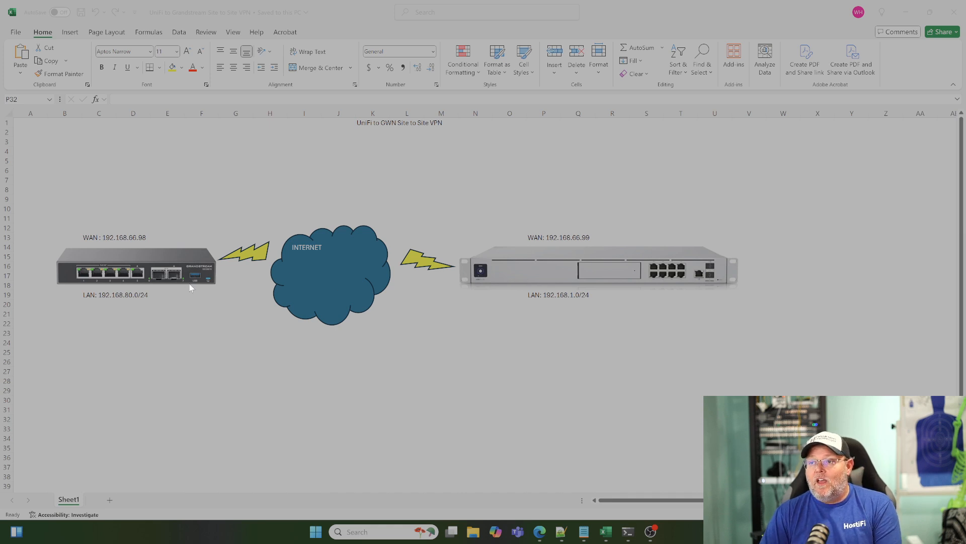
mouse_move(154, 248)
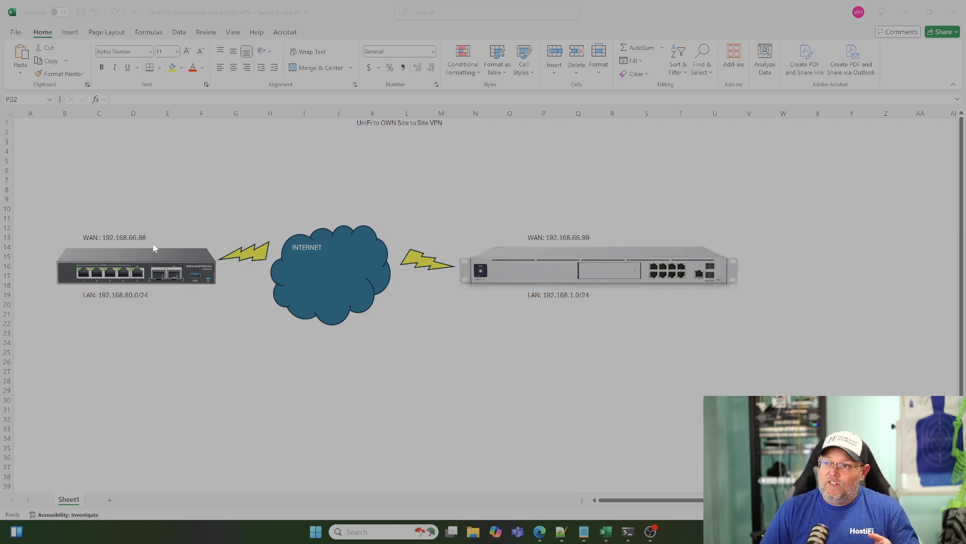
mouse_move(183, 256)
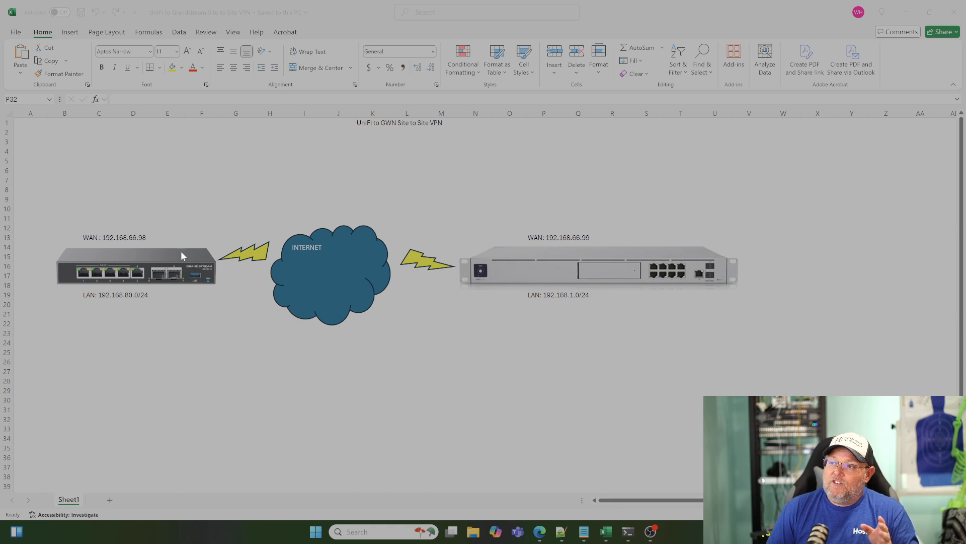
mouse_move(587, 249)
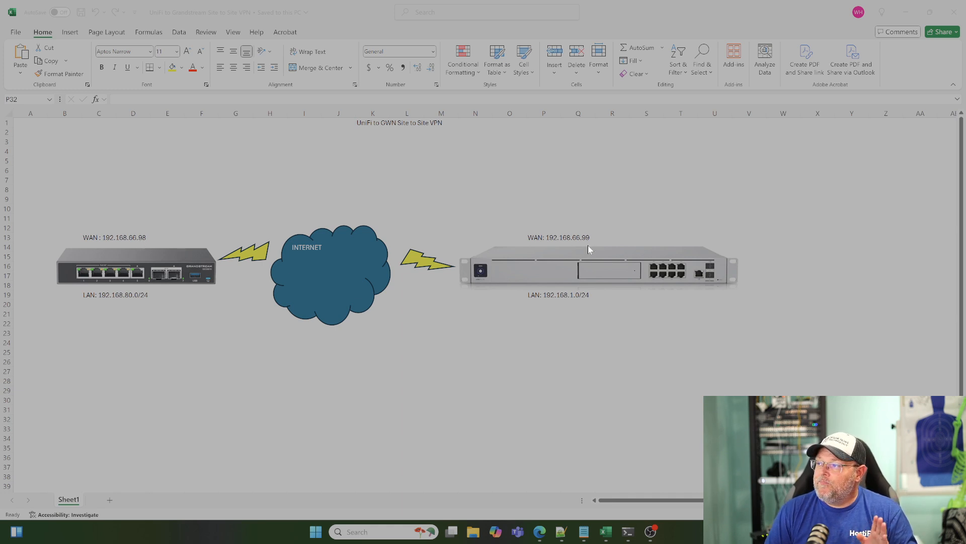
mouse_move(587, 265)
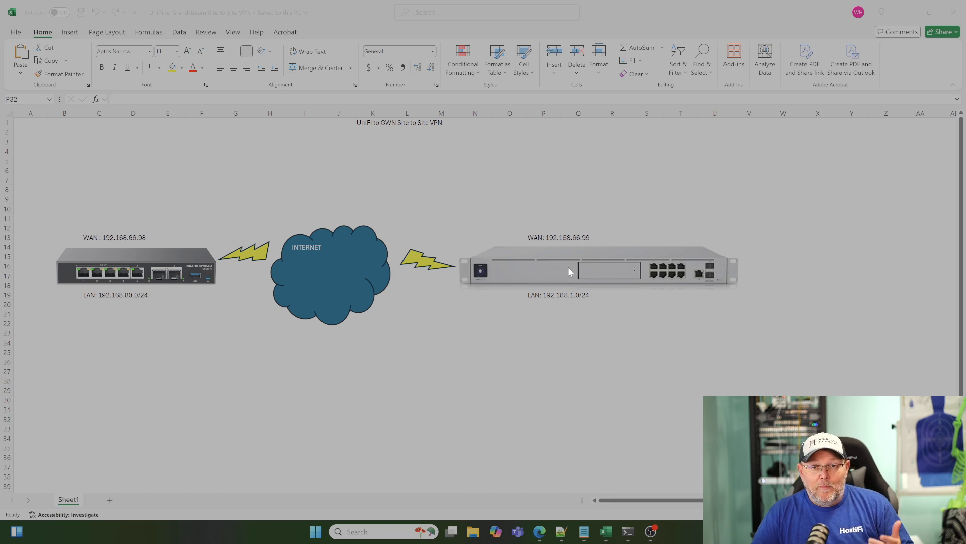
mouse_move(388, 348)
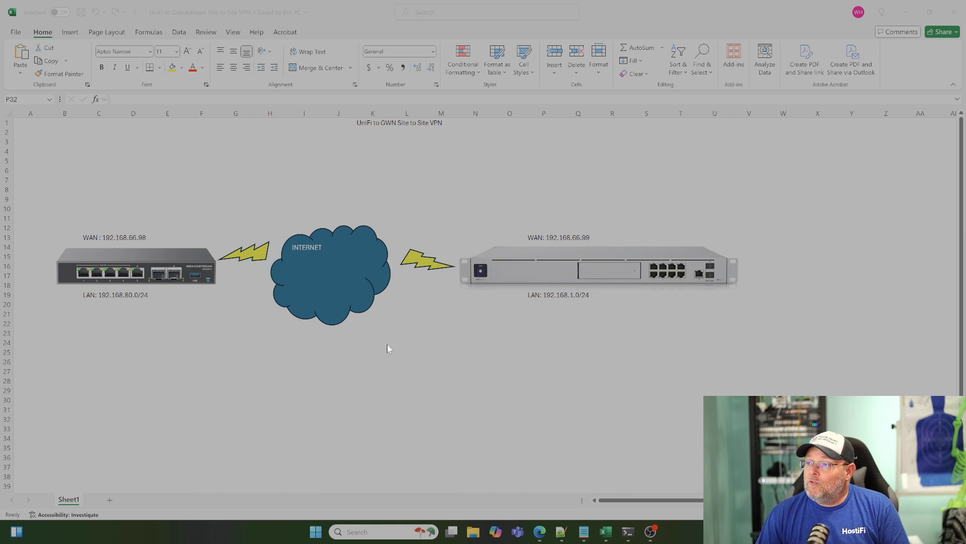
mouse_move(591, 456)
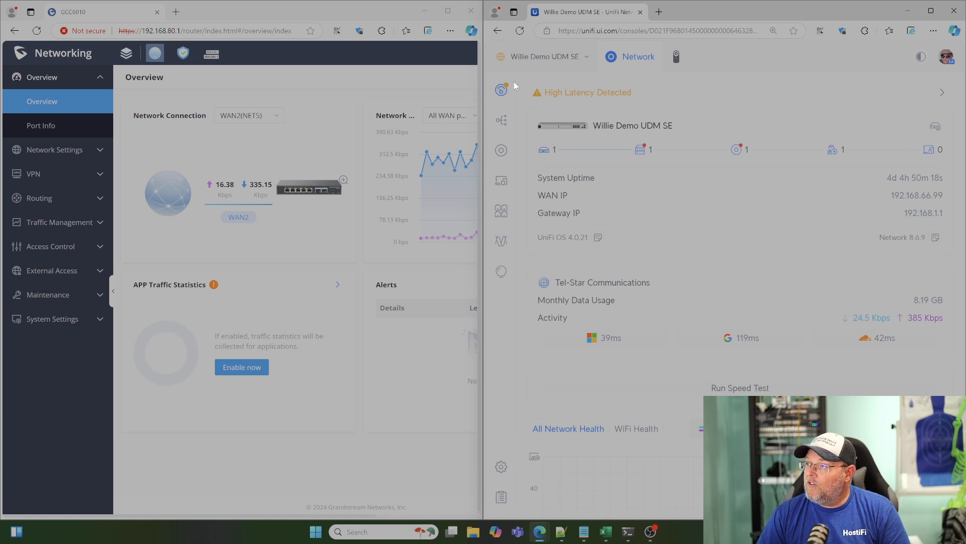
mouse_move(511, 451)
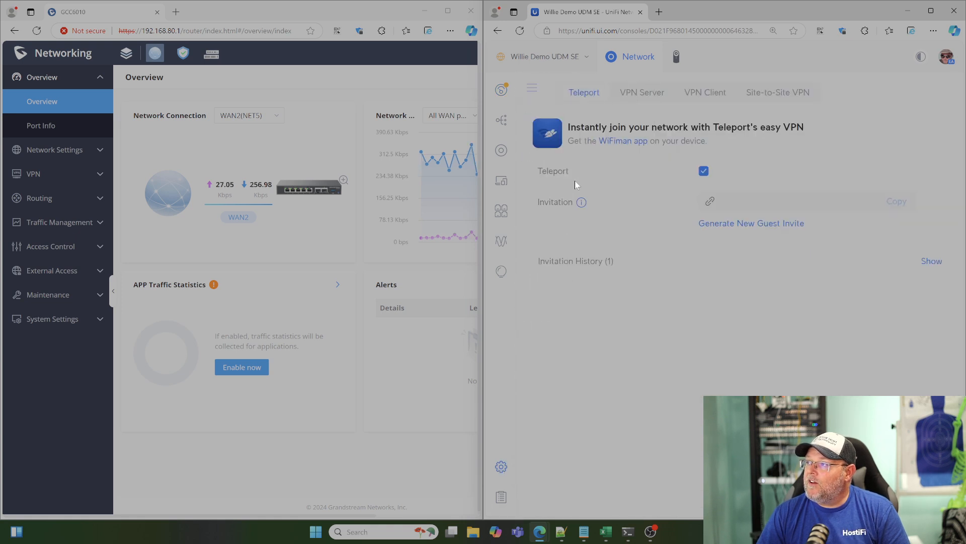
Start a new Site-to-Site VPN with IPsec as the type and the local WAN IP prefilled.
click(777, 92)
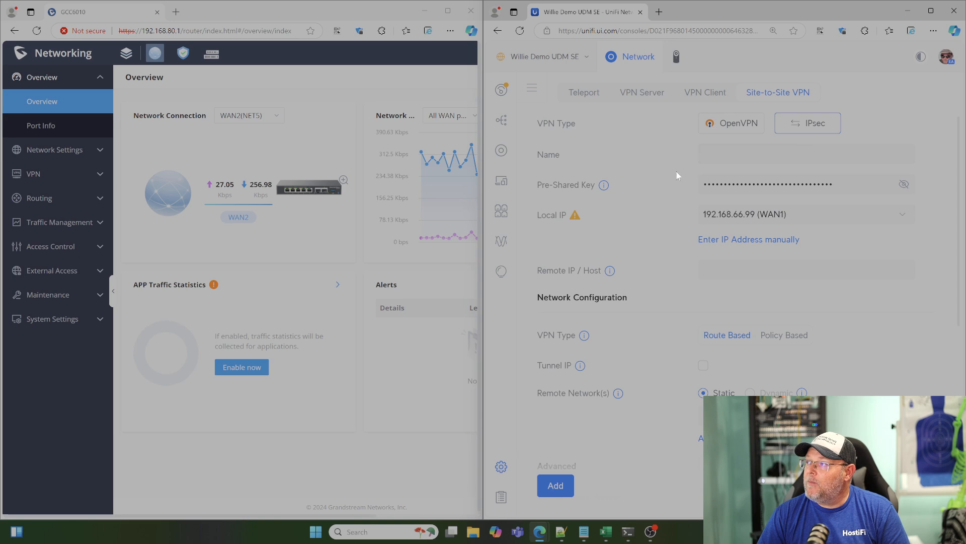
mouse_move(768, 199)
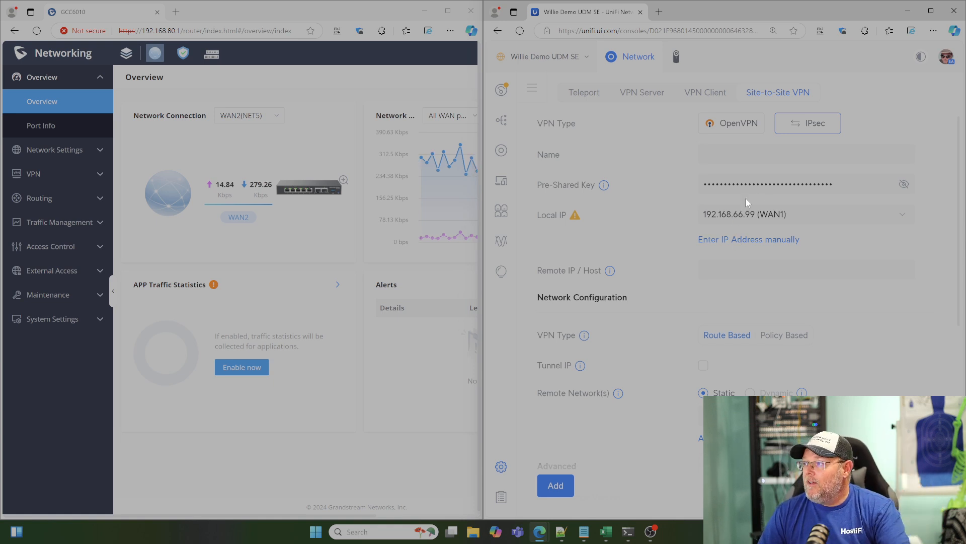
click(806, 154)
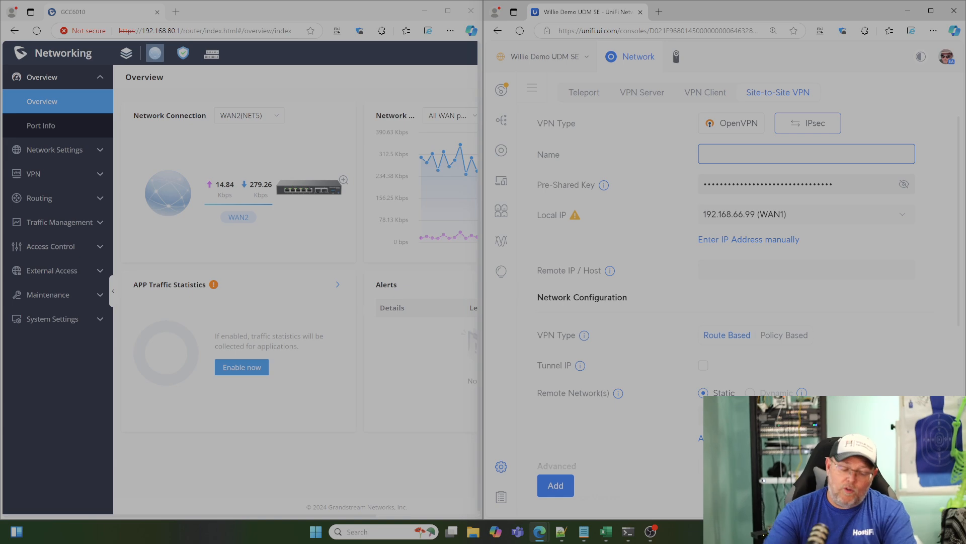
text(To GCC)
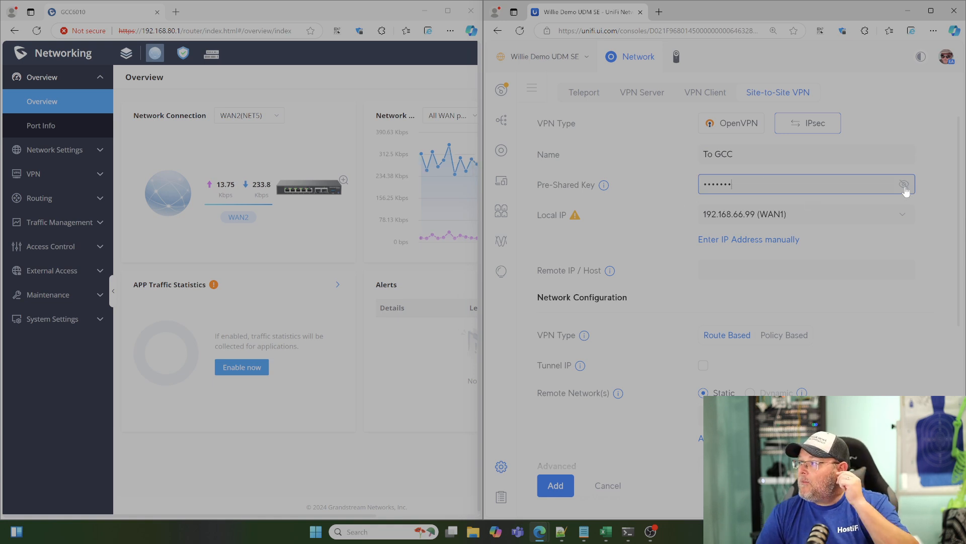
click(905, 184)
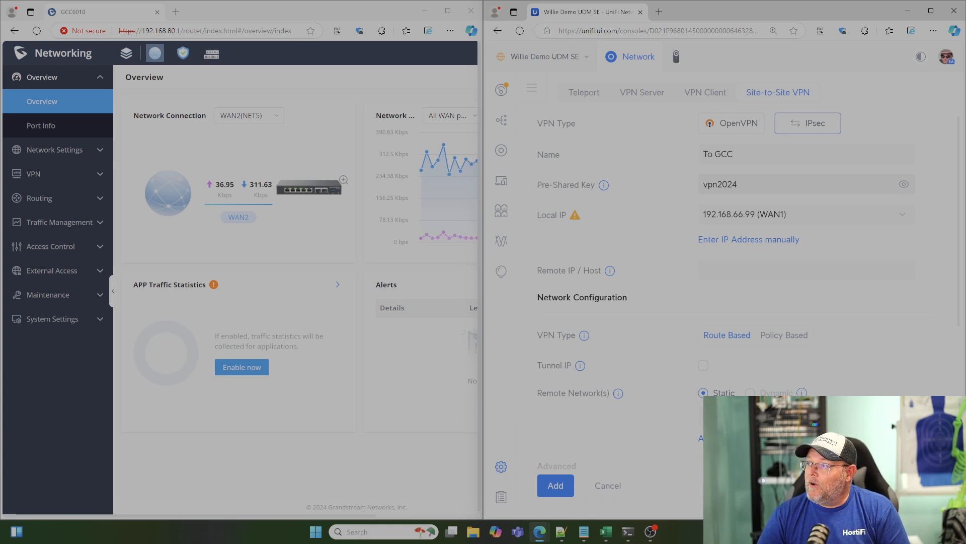
click(904, 184)
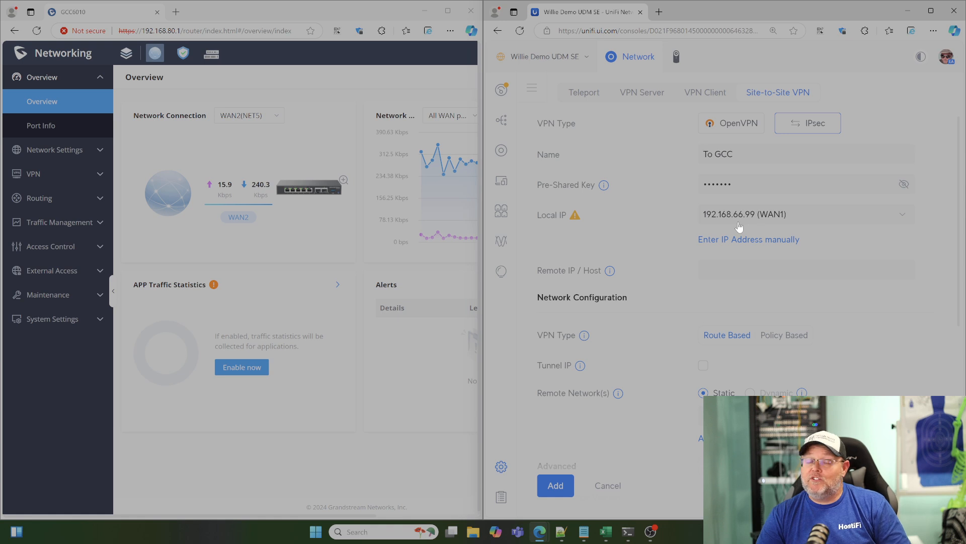
mouse_move(575, 215)
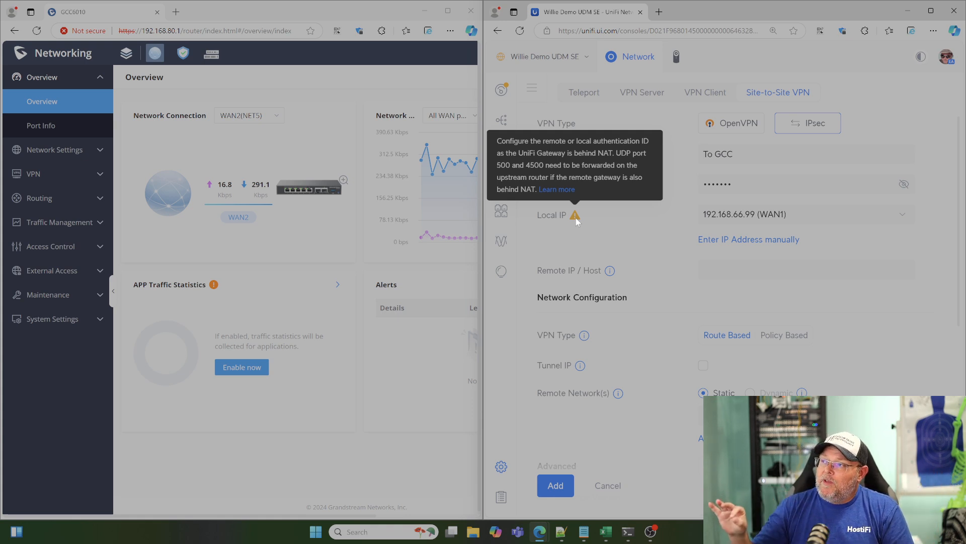
mouse_move(639, 271)
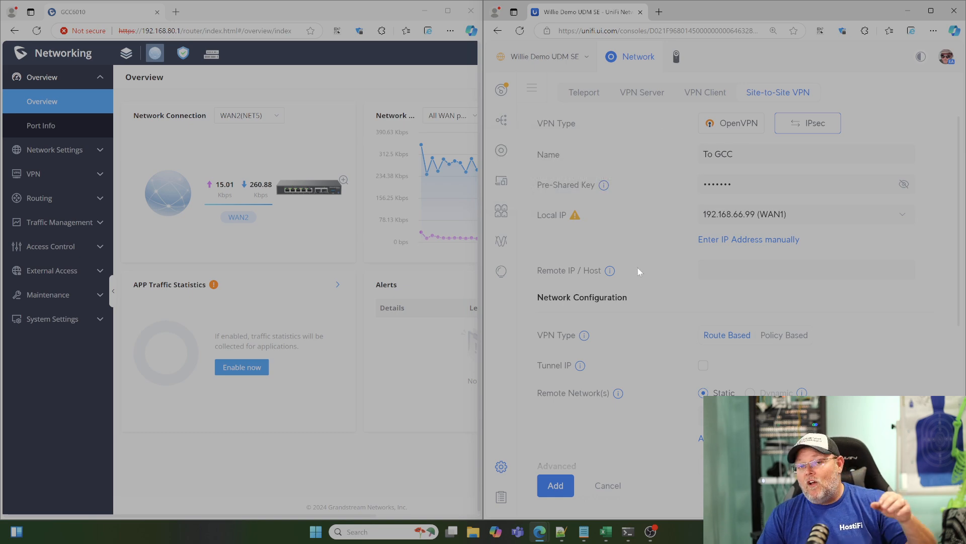
mouse_move(603, 220)
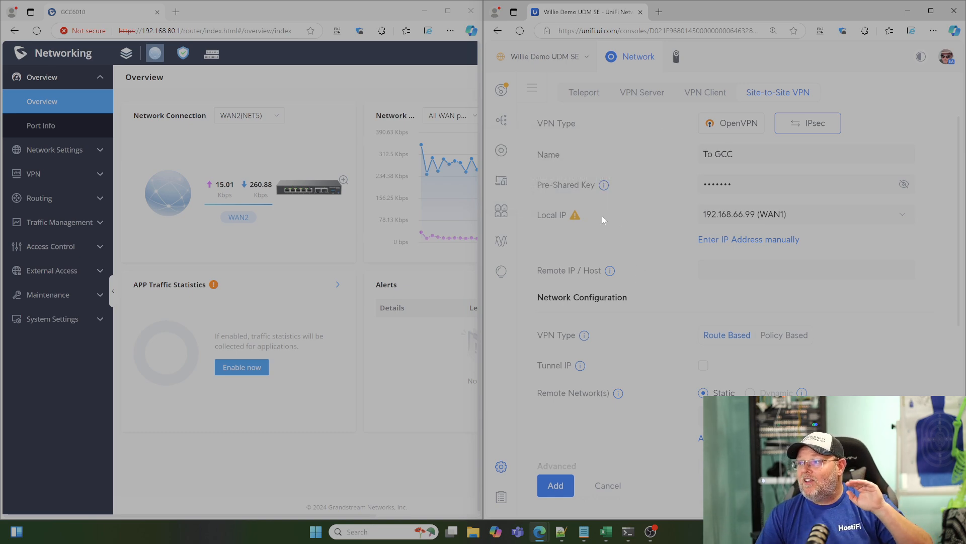
mouse_move(632, 255)
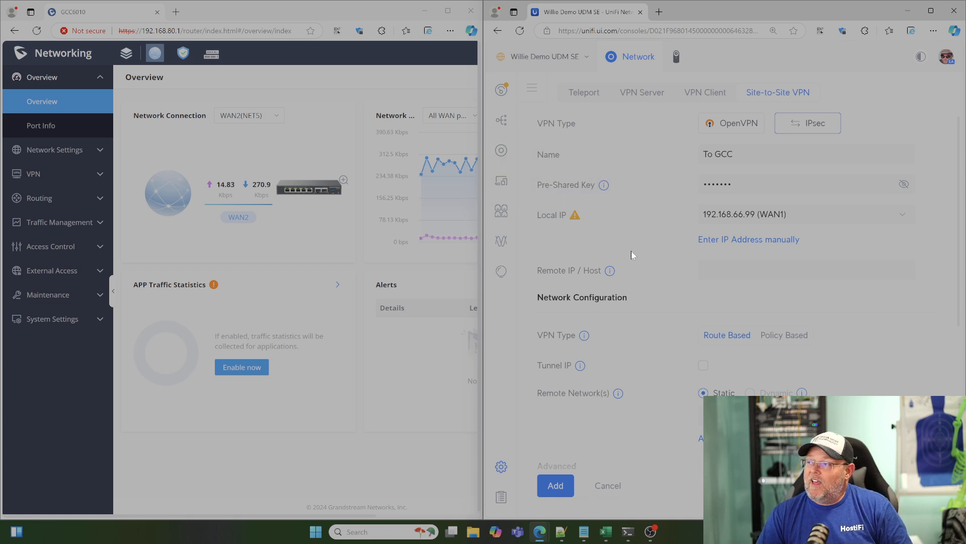
Set the Remote IP / Host to 192.168.66.98.
click(805, 270)
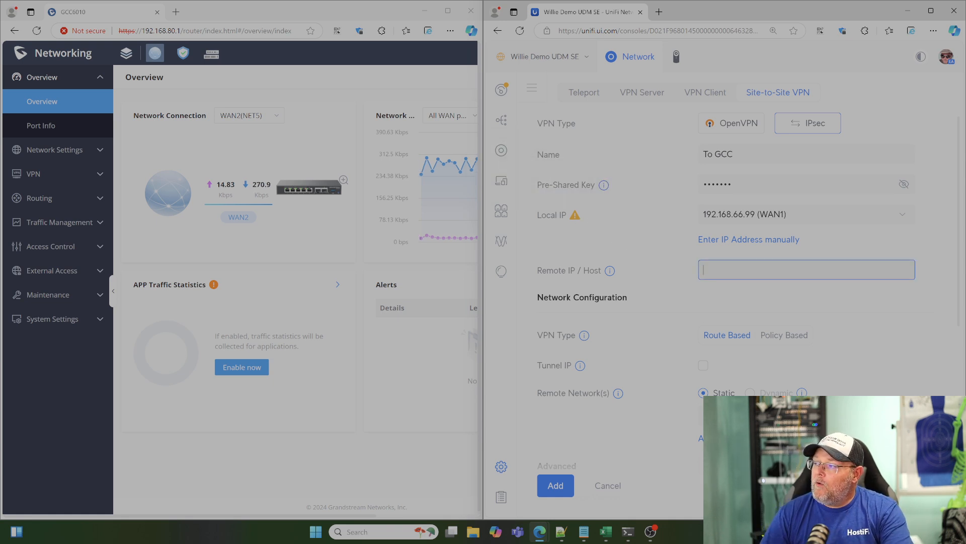
text(192.168)
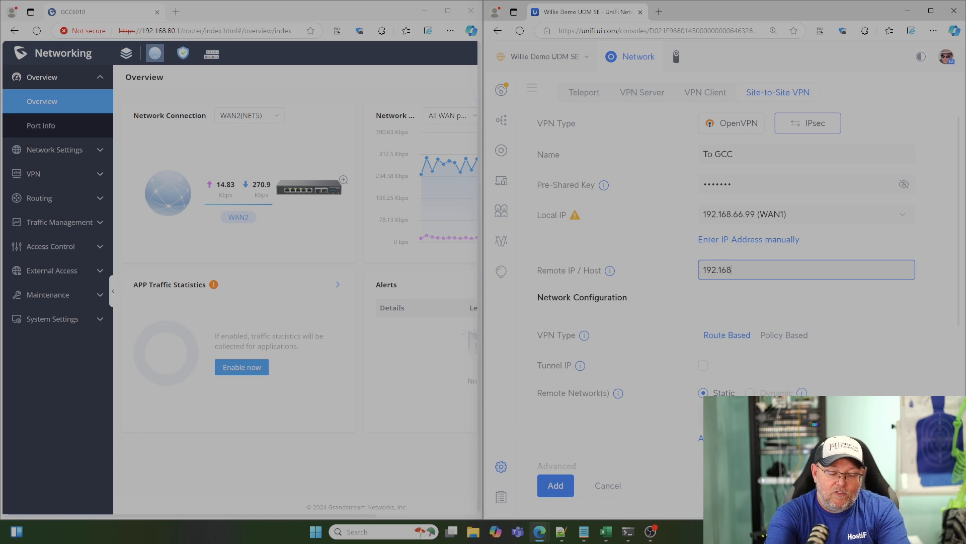
text(.66.98)
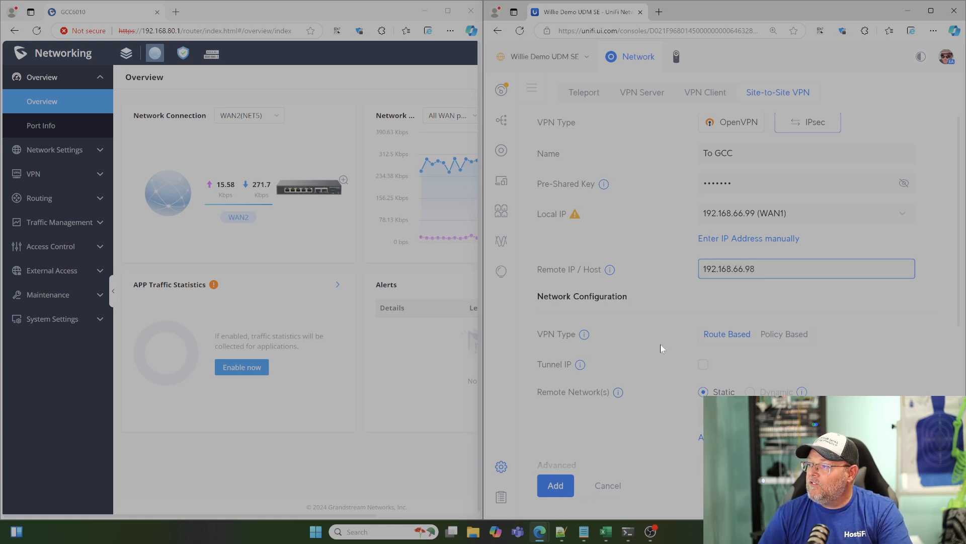
scroll(down, 3)
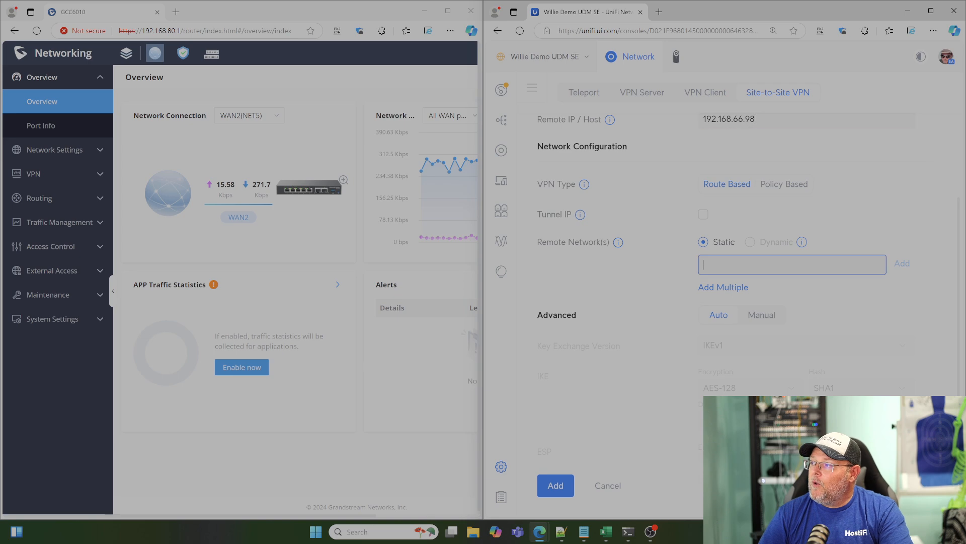
Add 192.168.80.0/24 as the static remote network, keeping default advanced settings.
text(192.168)
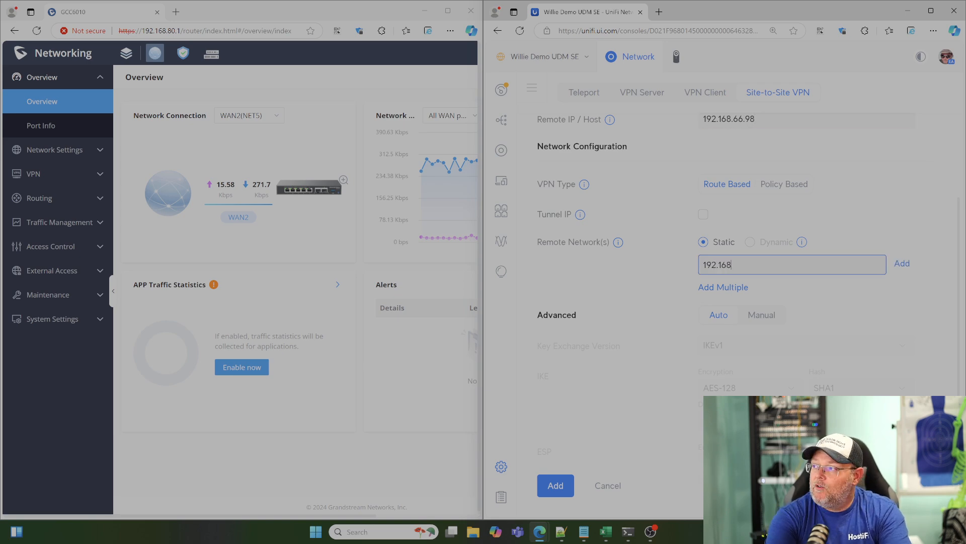
text(.80.0)
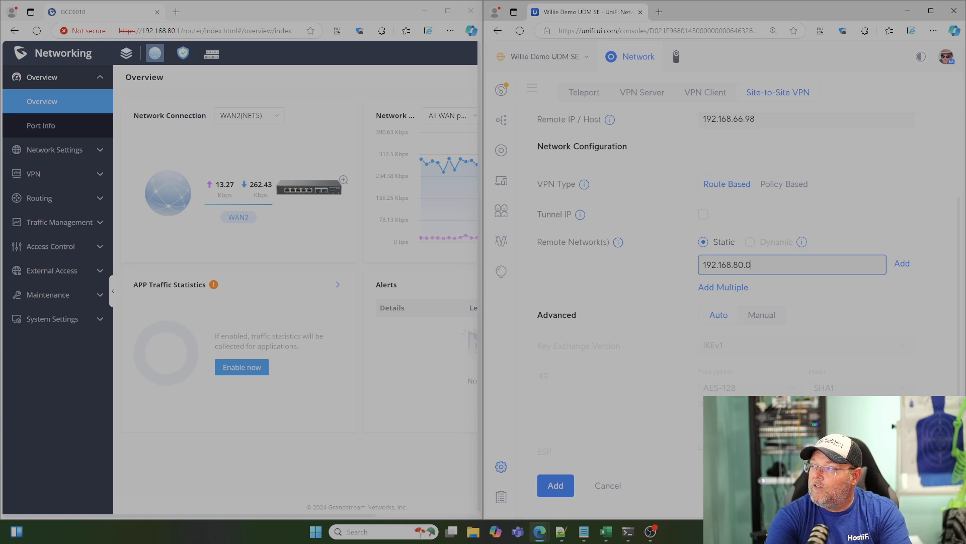
text(/24)
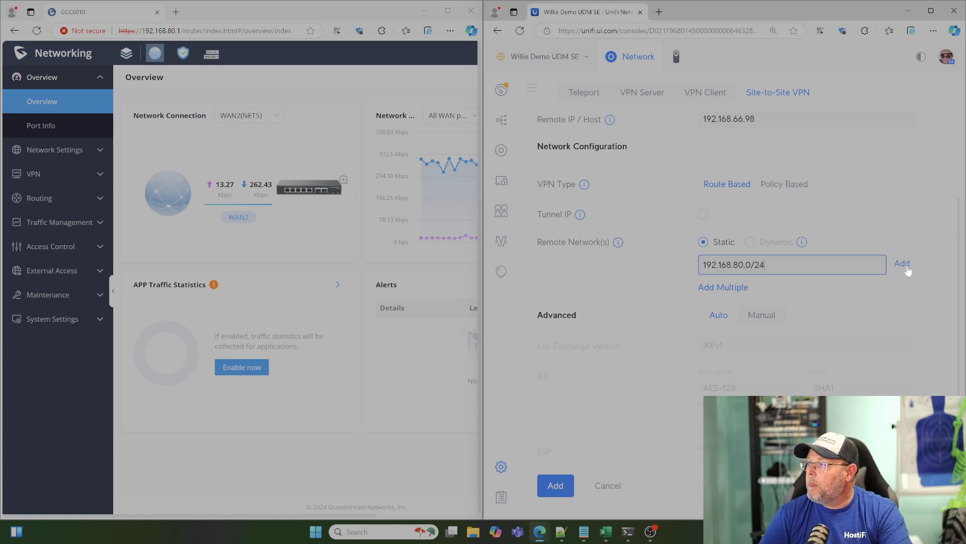
click(902, 263)
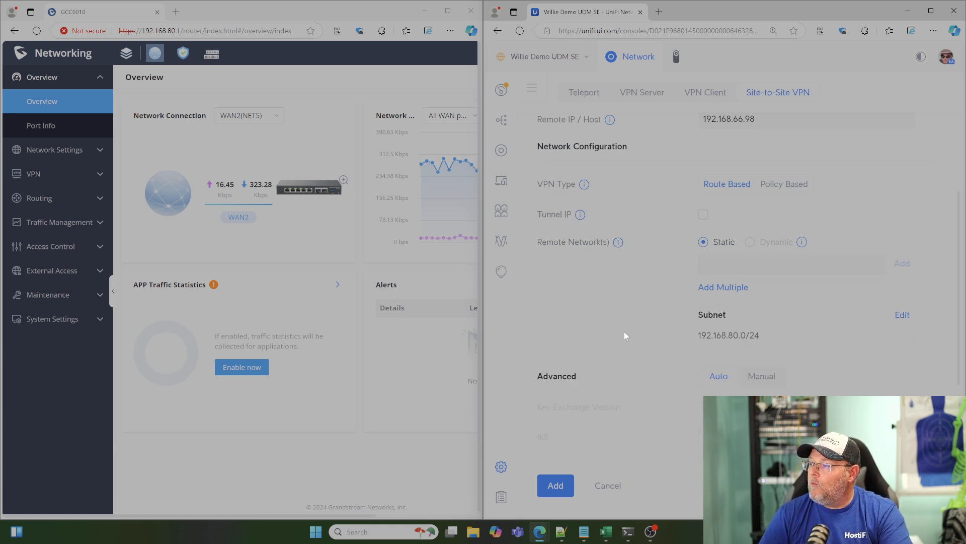
scroll(down, 3)
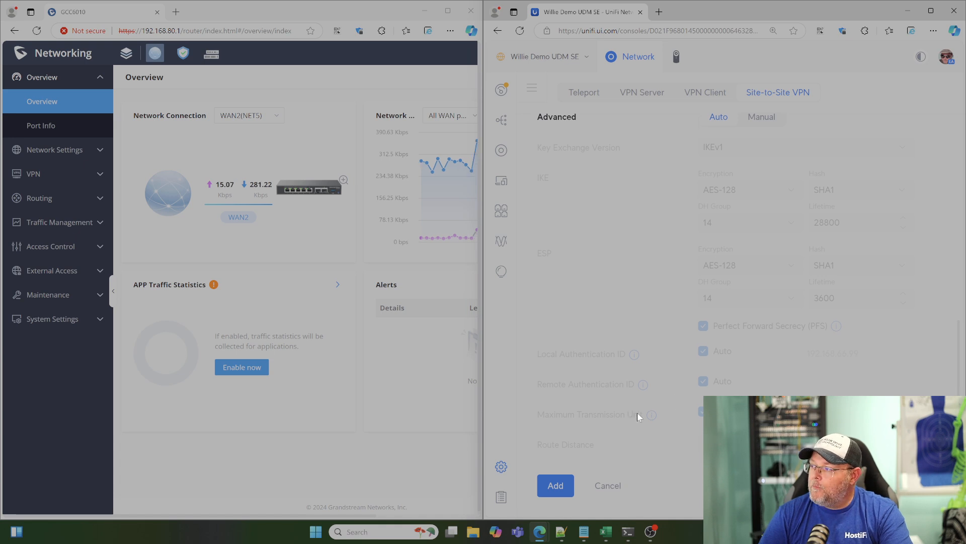
mouse_move(601, 402)
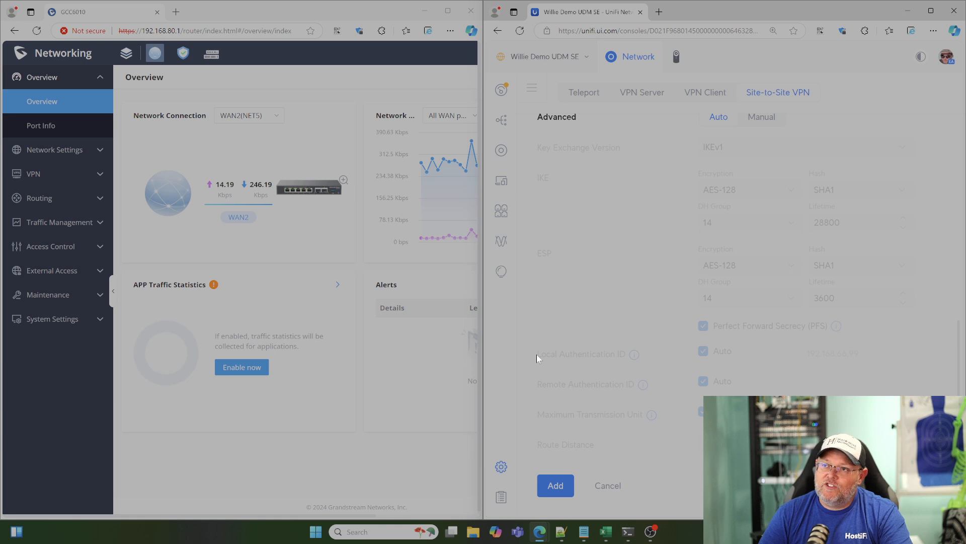
mouse_move(63, 201)
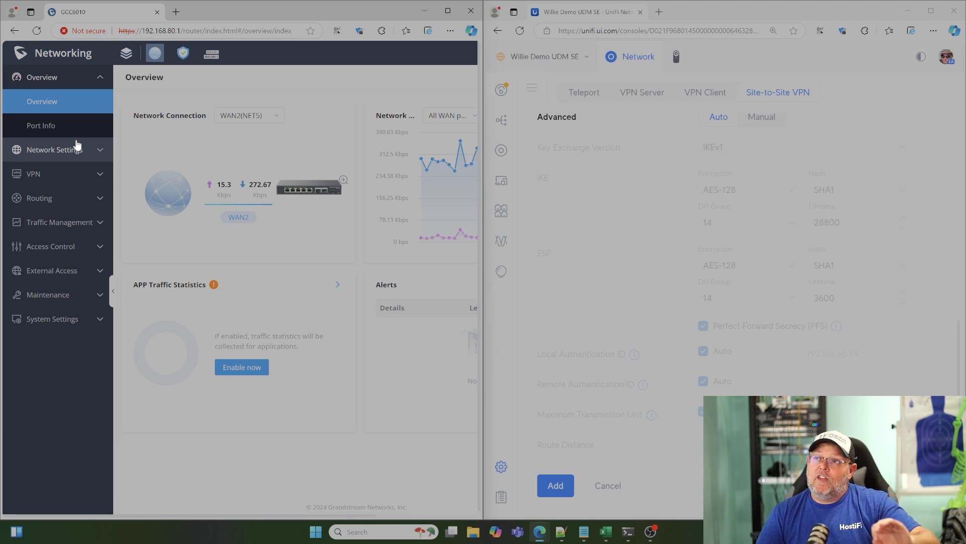
mouse_move(156, 172)
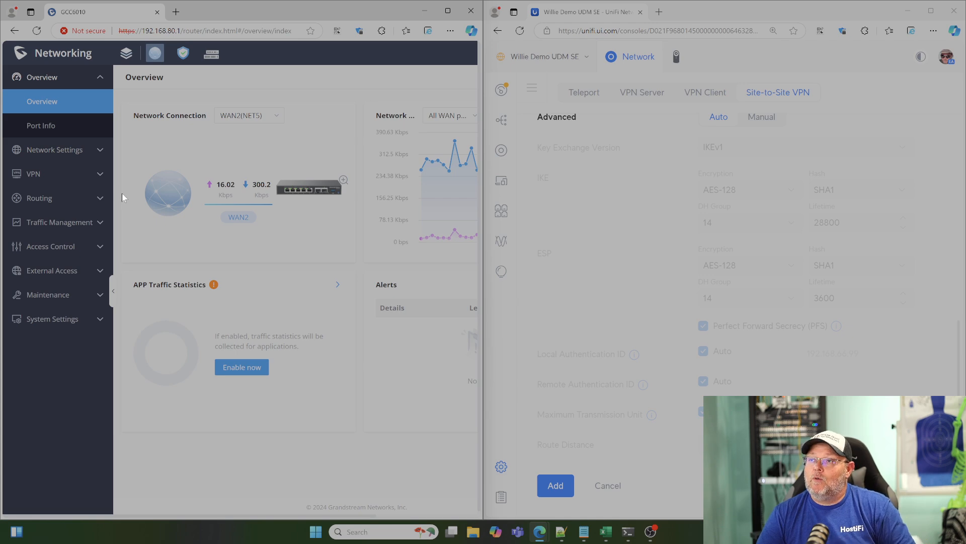
mouse_move(121, 199)
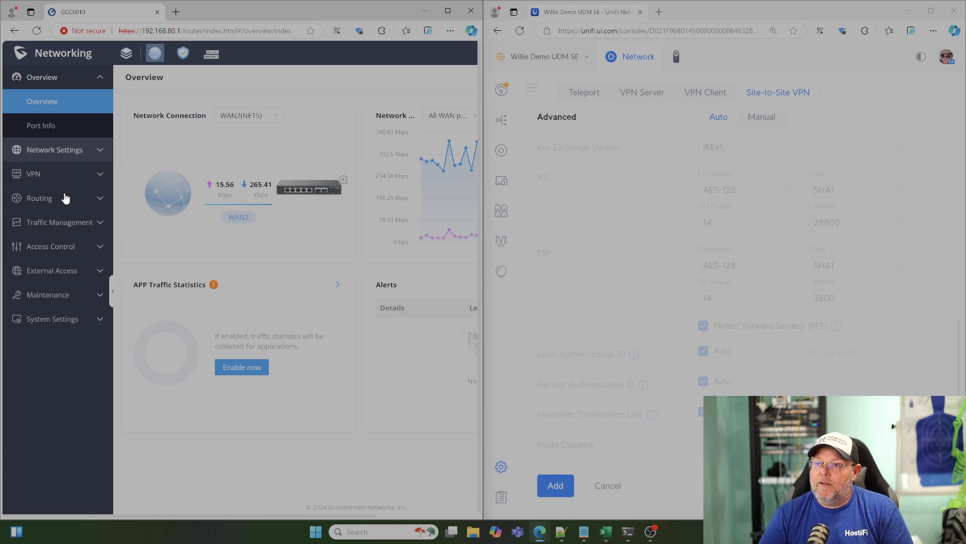
Expand the GCC6010 VPN menu listing PPTP, IPSec, OpenVPN, L2TP, WireGuard and Remote Users.
click(33, 174)
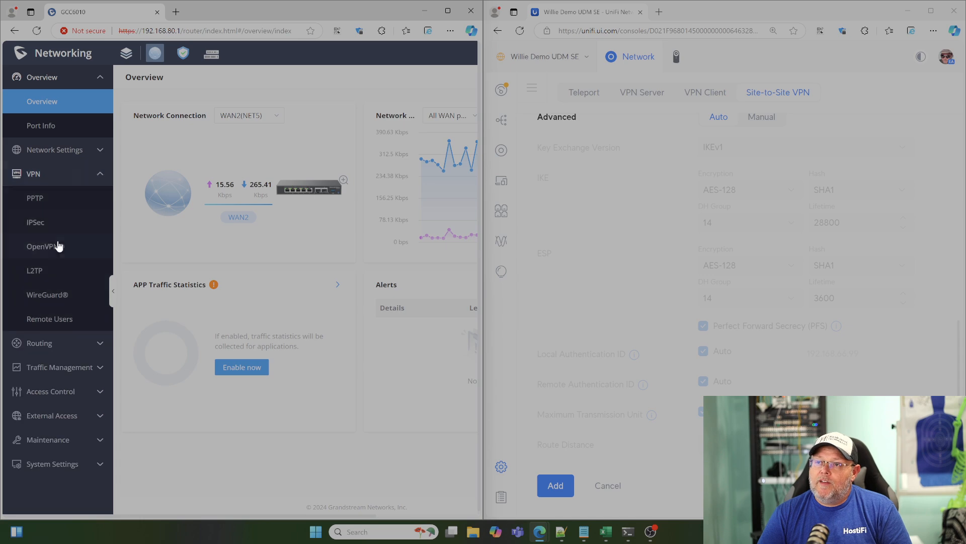
Add an enabled IPsec site-to-site tunnel named 'To UniFi' with remote server 192.168.66.99.
click(36, 222)
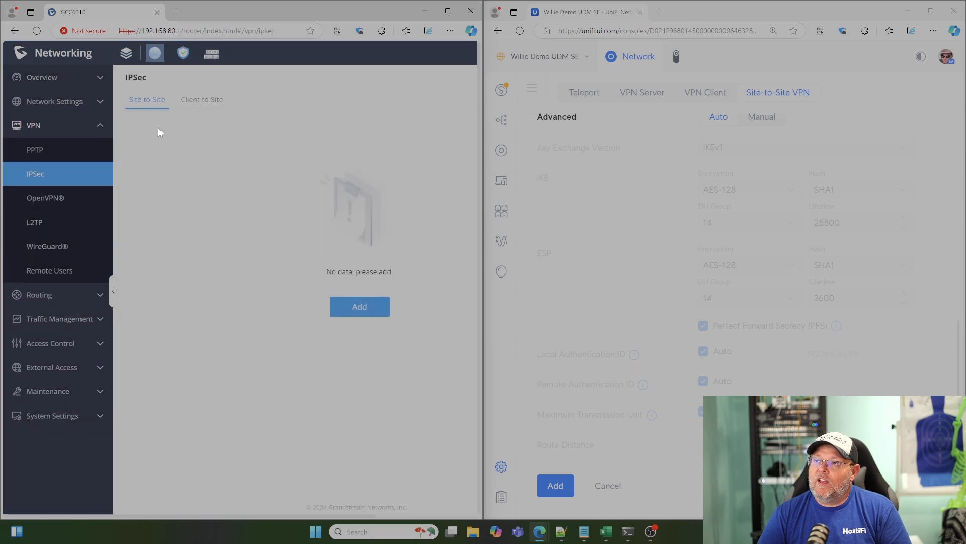
click(360, 306)
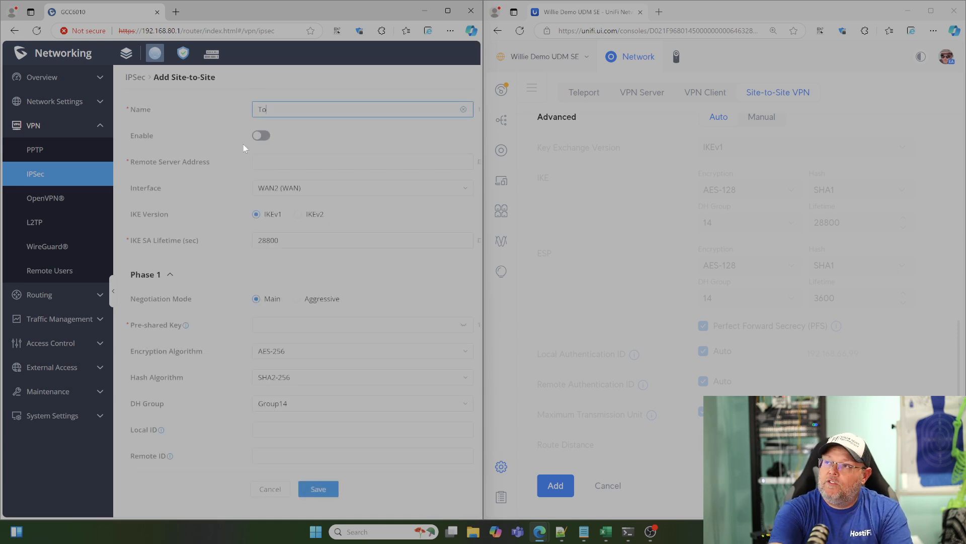
text(UniFi)
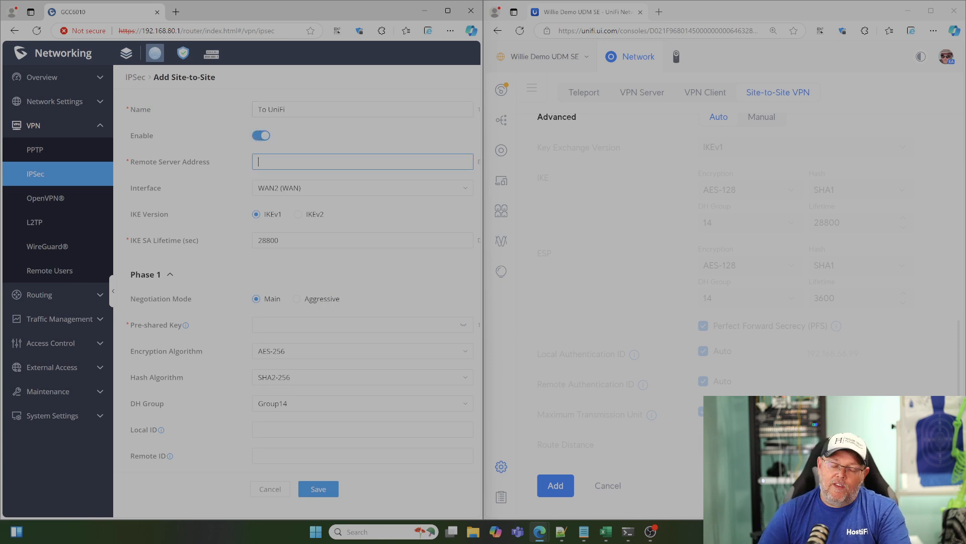
text(192.168.66.)
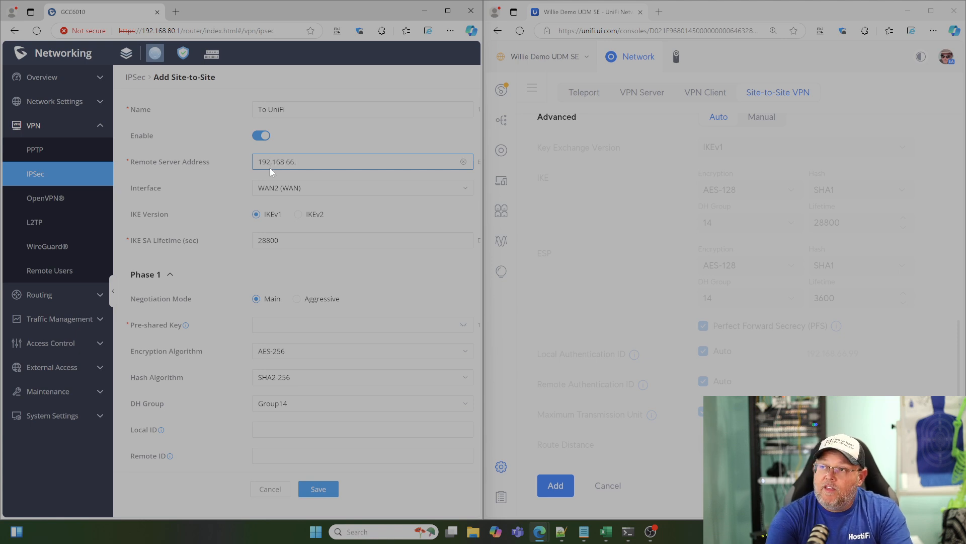
text(99)
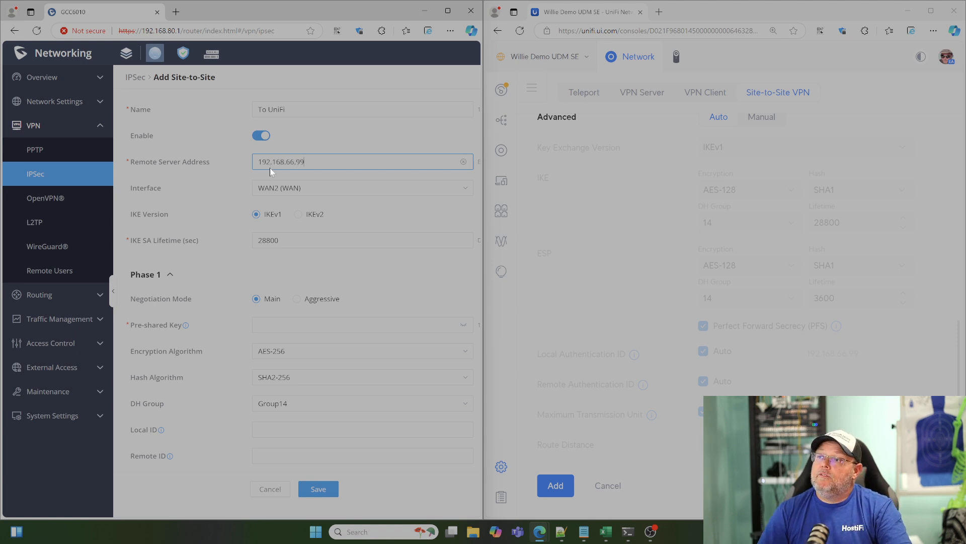
mouse_move(295, 216)
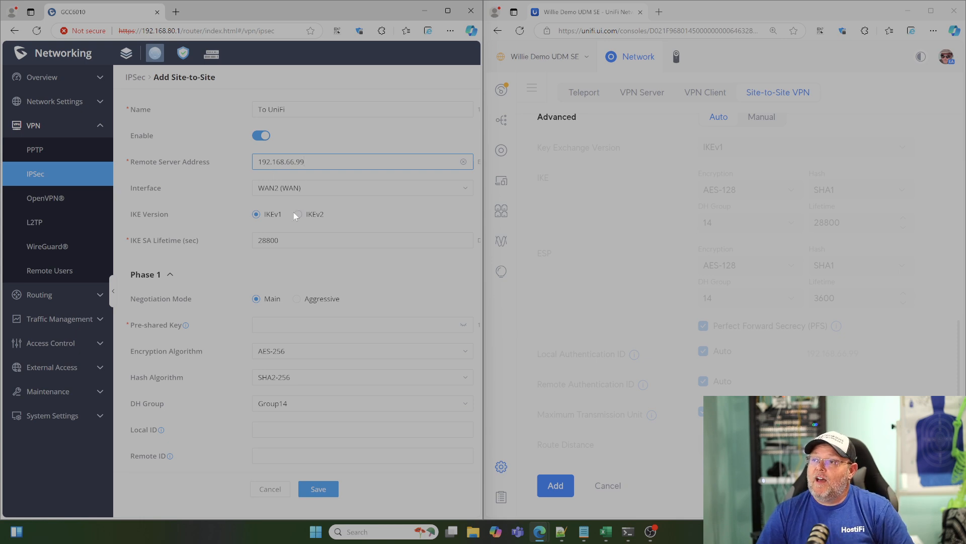
Choose WAN2 as the tunnel's outgoing interface.
click(362, 188)
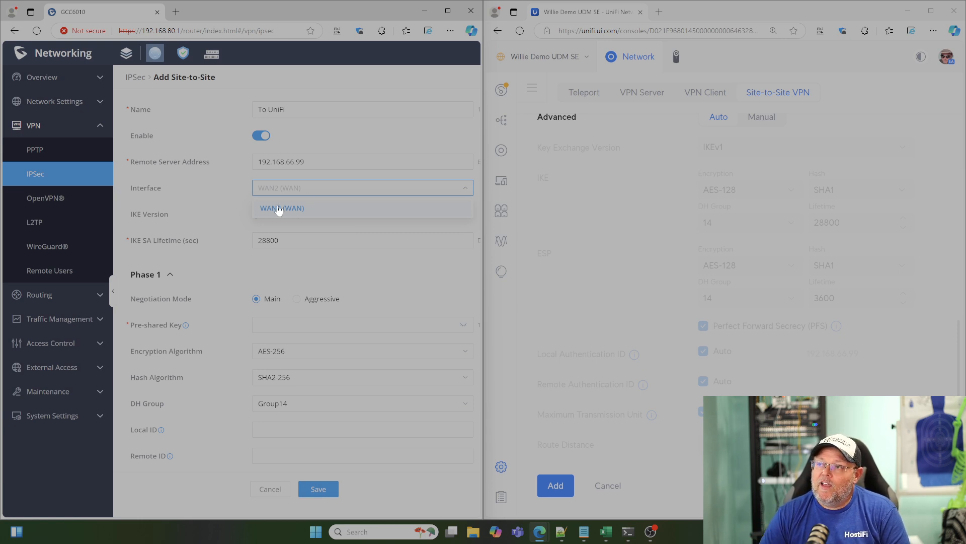
click(282, 207)
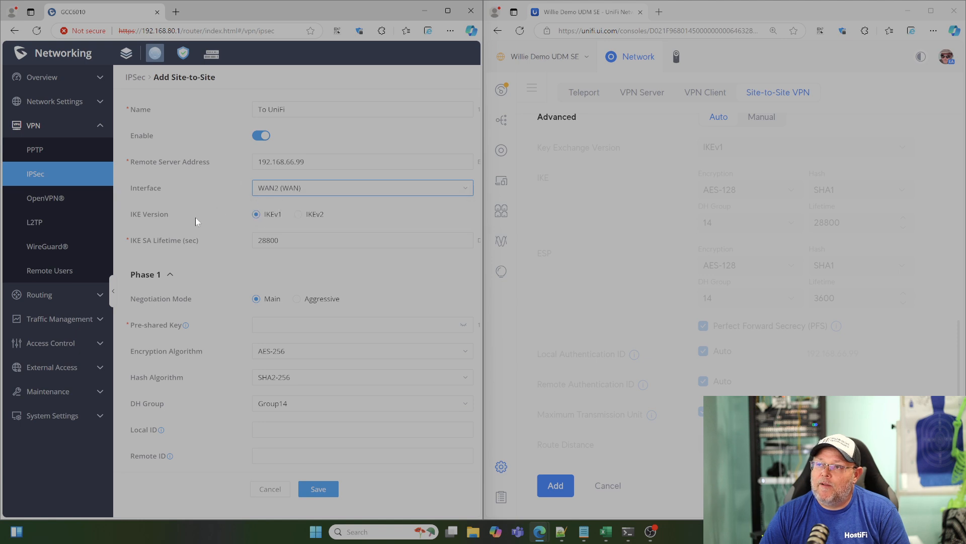
mouse_move(266, 227)
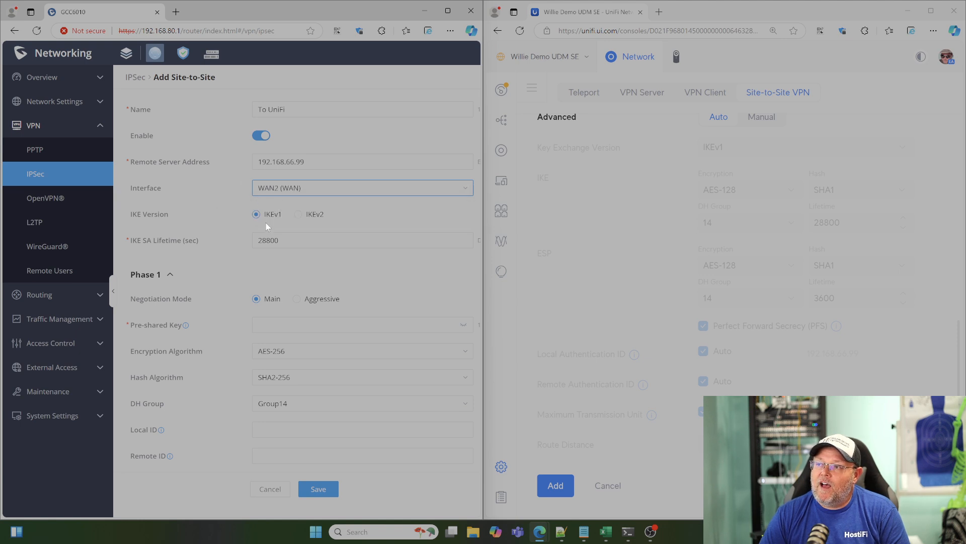
scroll(down, 3)
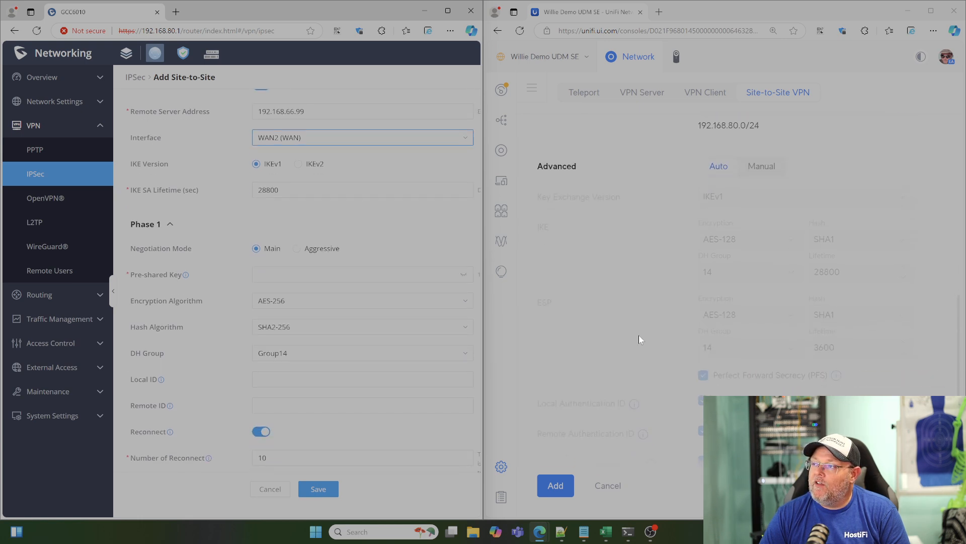
Enter the Phase 1 pre-shared key and use AES-128 encryption with SHA-1 hash and DH Group14.
click(362, 274)
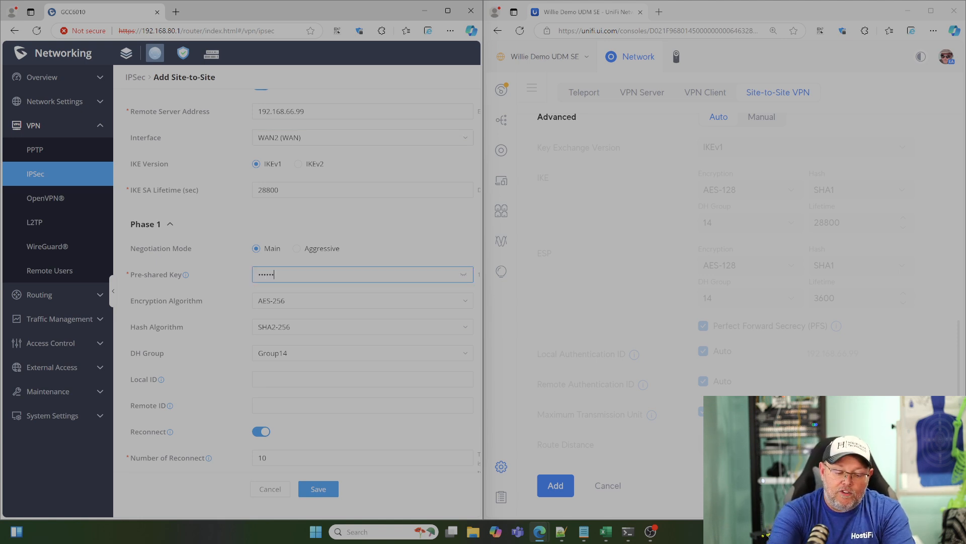
click(463, 273)
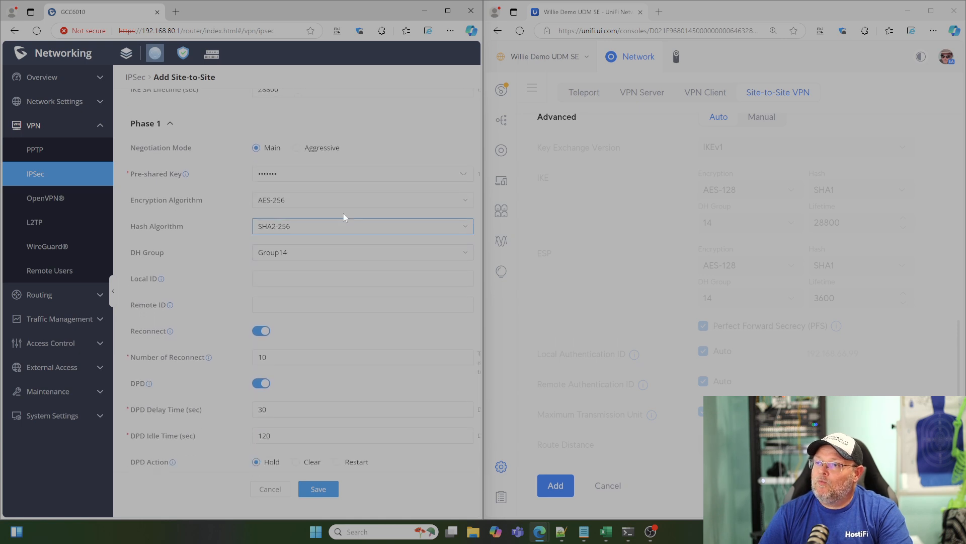
mouse_move(336, 201)
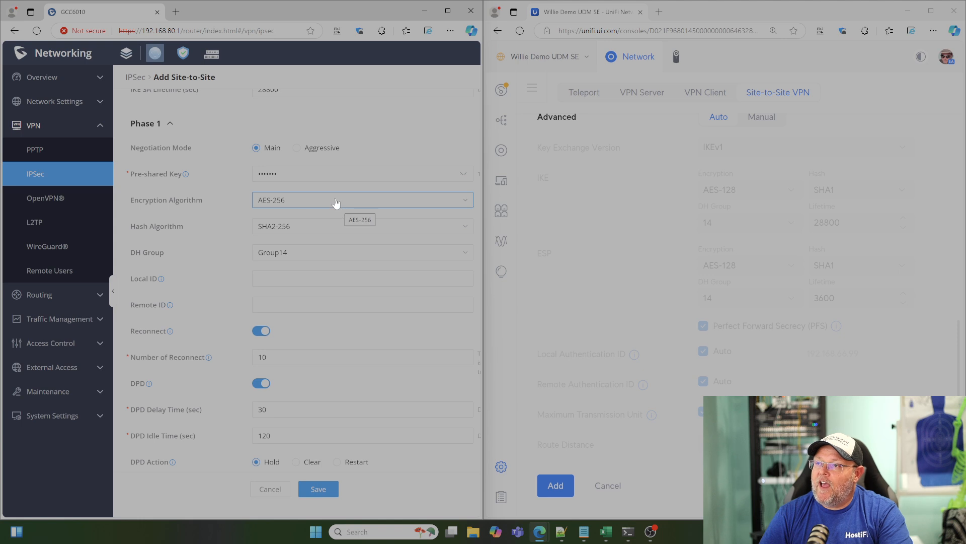
click(361, 199)
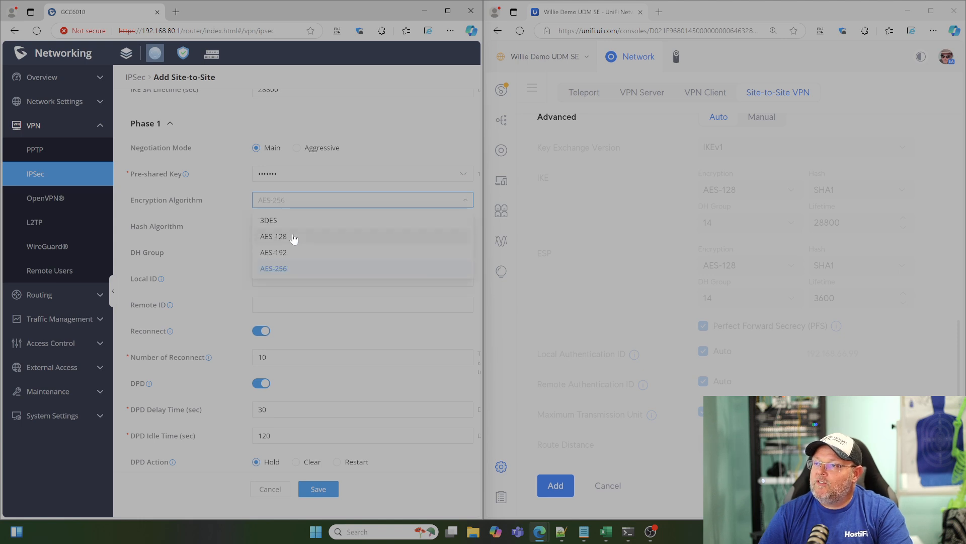
click(272, 235)
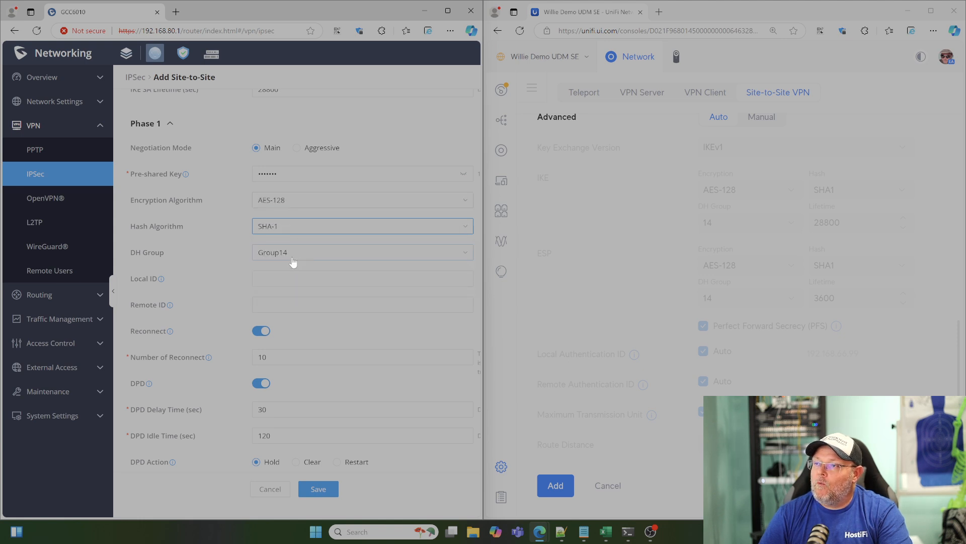
scroll(down, 3)
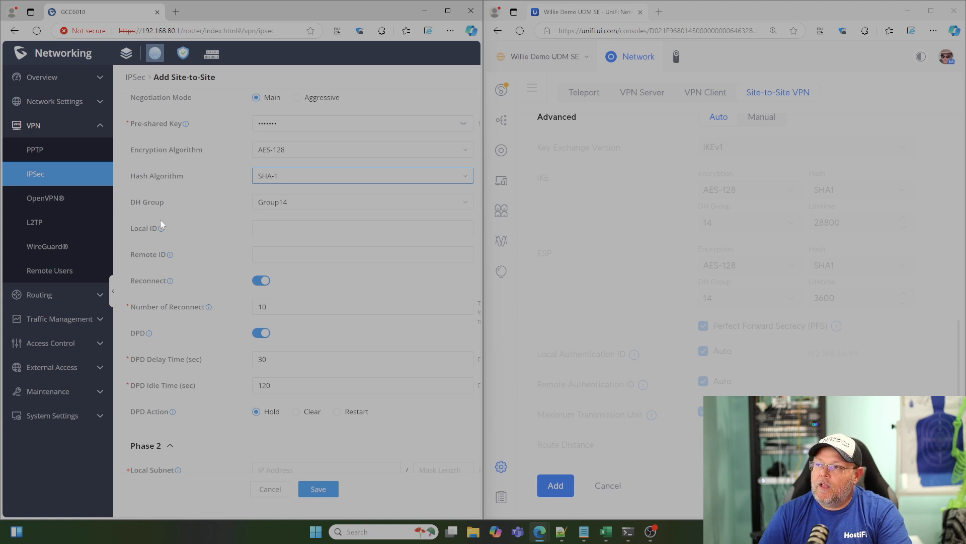
mouse_move(185, 229)
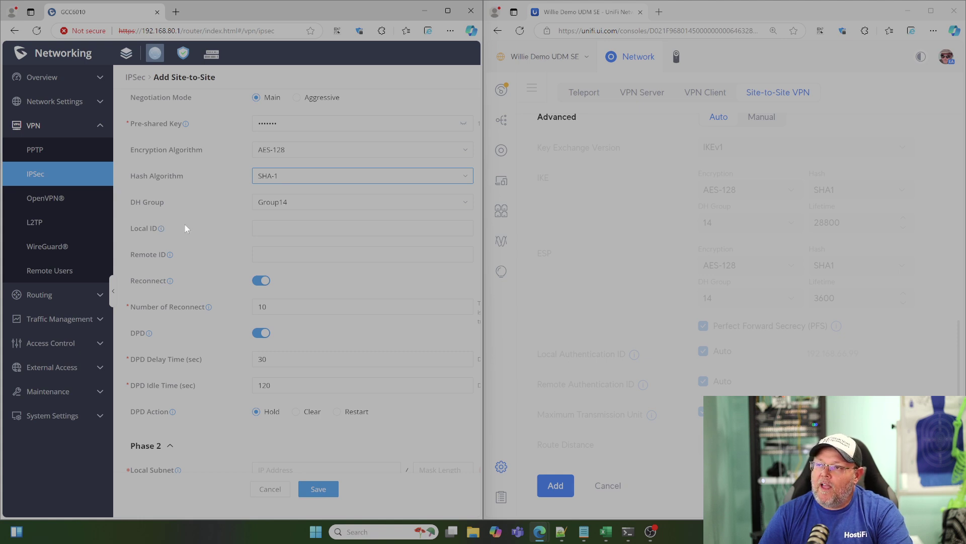
mouse_move(212, 233)
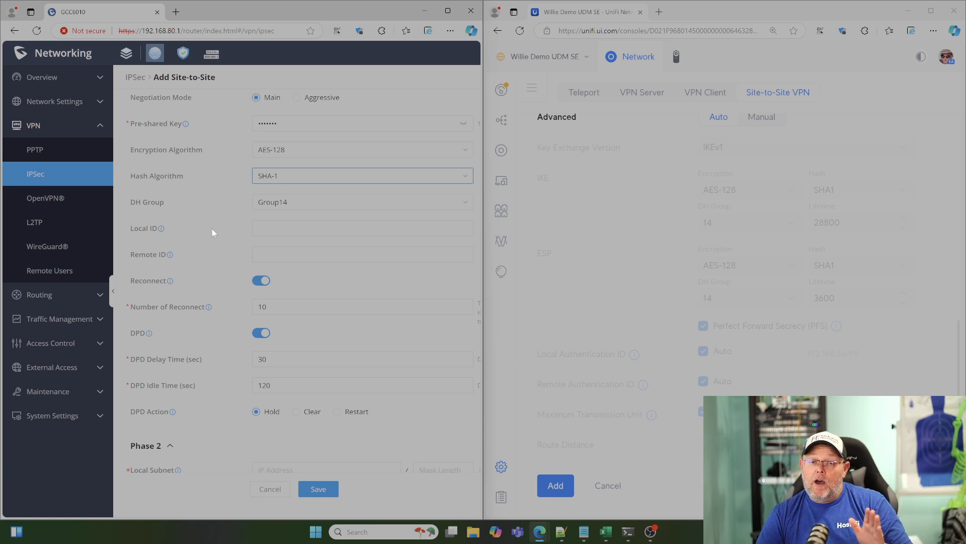
mouse_move(584, 357)
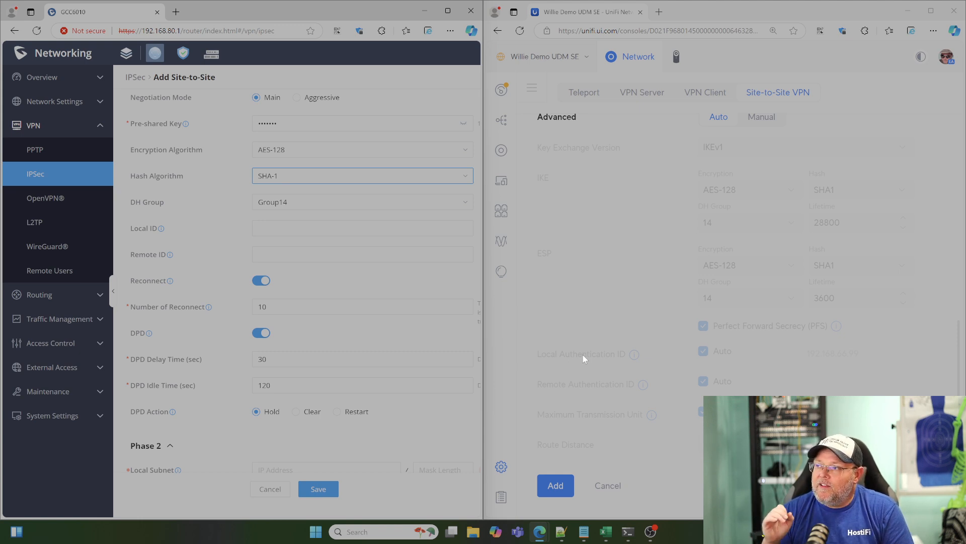
mouse_move(322, 294)
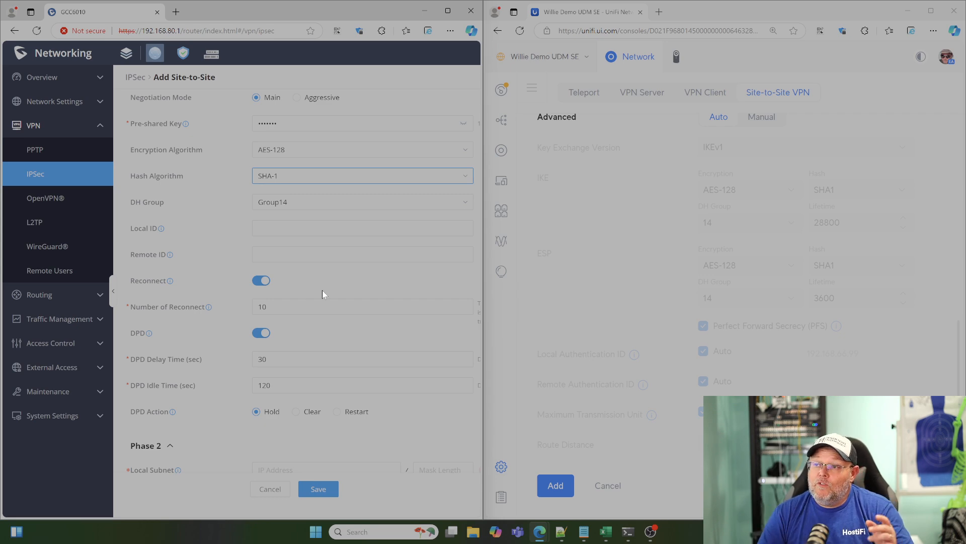
scroll(down, 3)
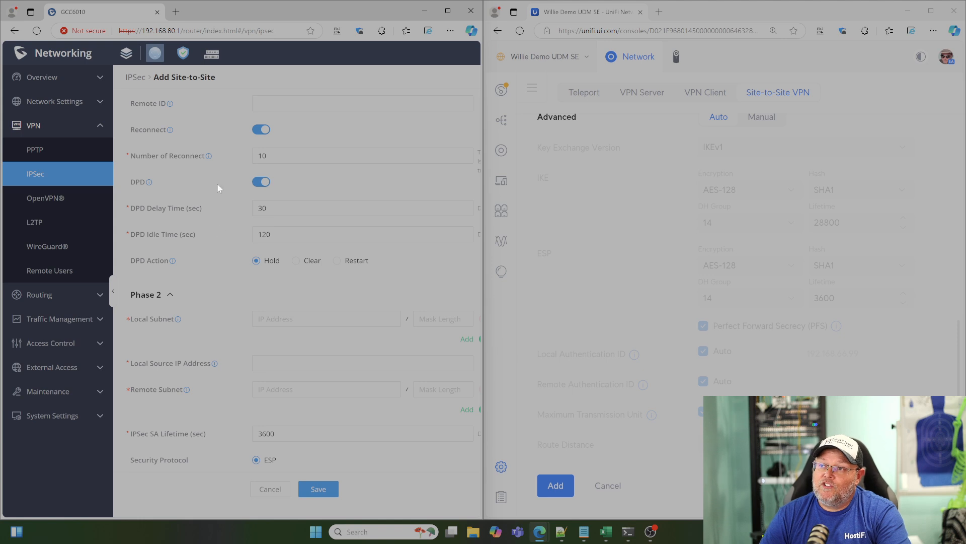
mouse_move(233, 293)
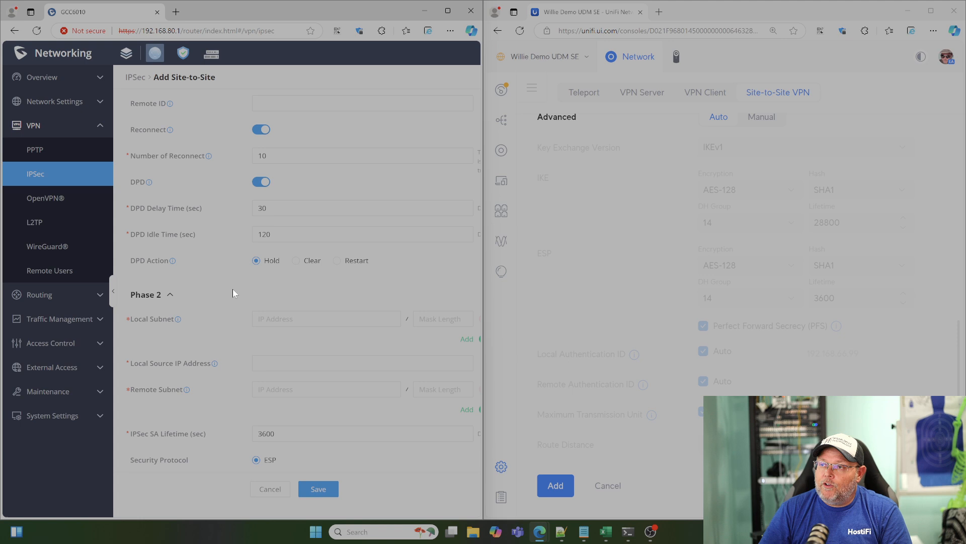
mouse_move(269, 281)
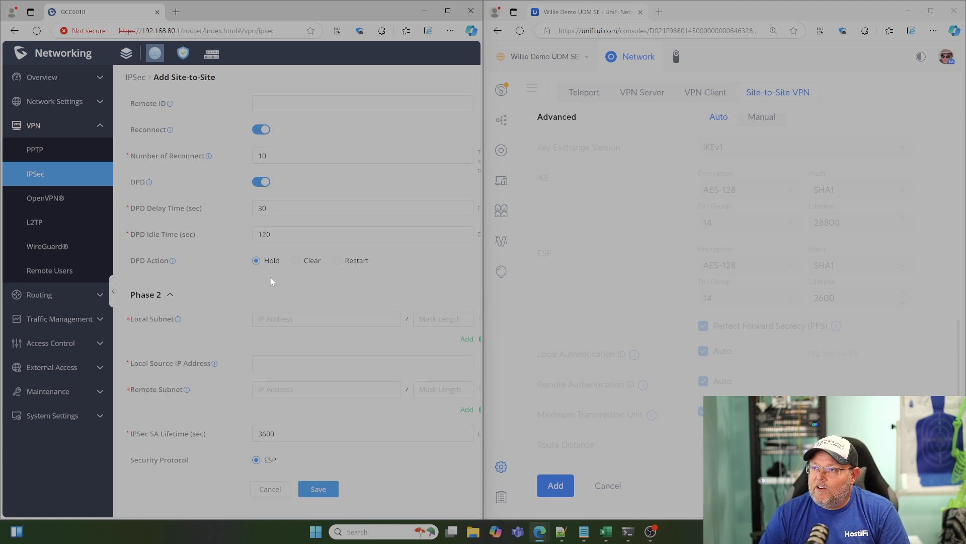
mouse_move(219, 267)
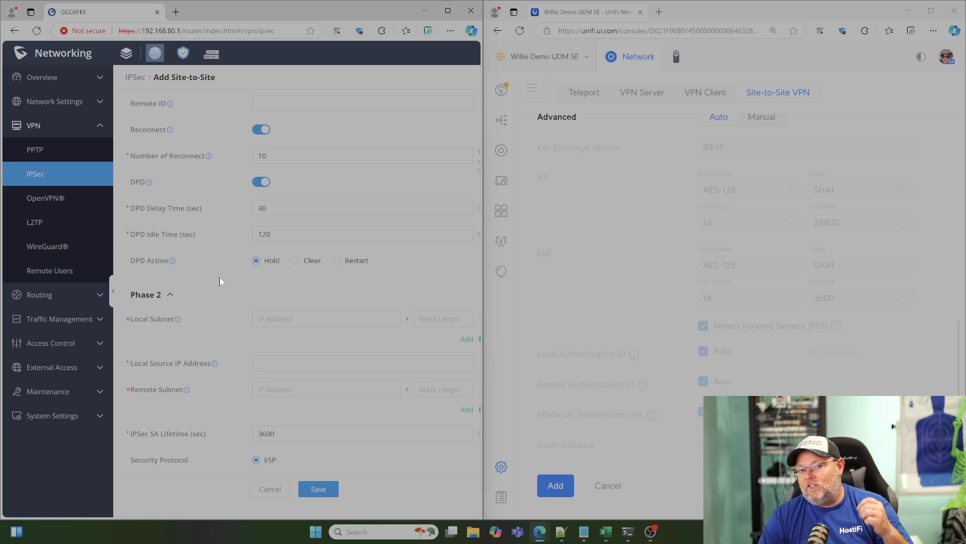
scroll(down, 3)
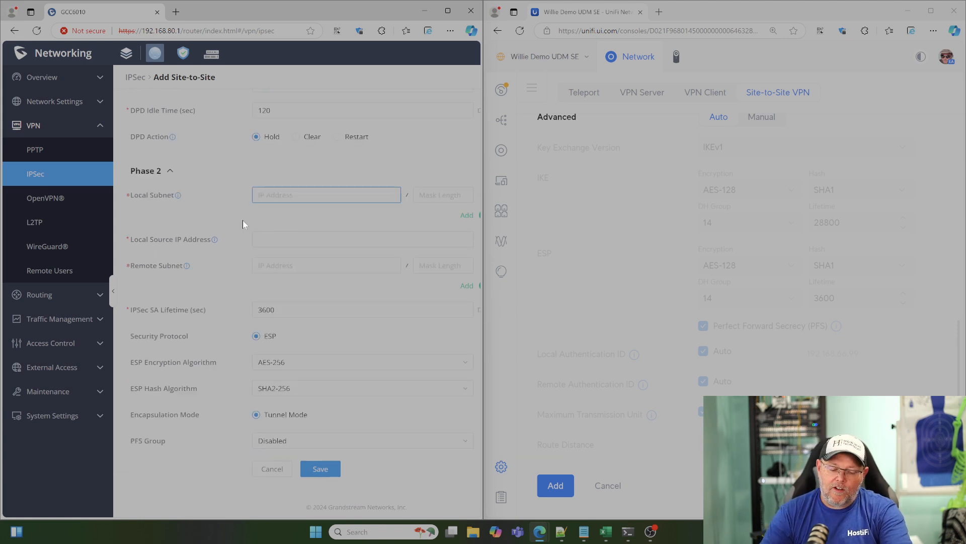
Set Phase 2 local subnet 192.168.80.0/24 and local source IP 192.168.80.1.
text(192.168.80.0)
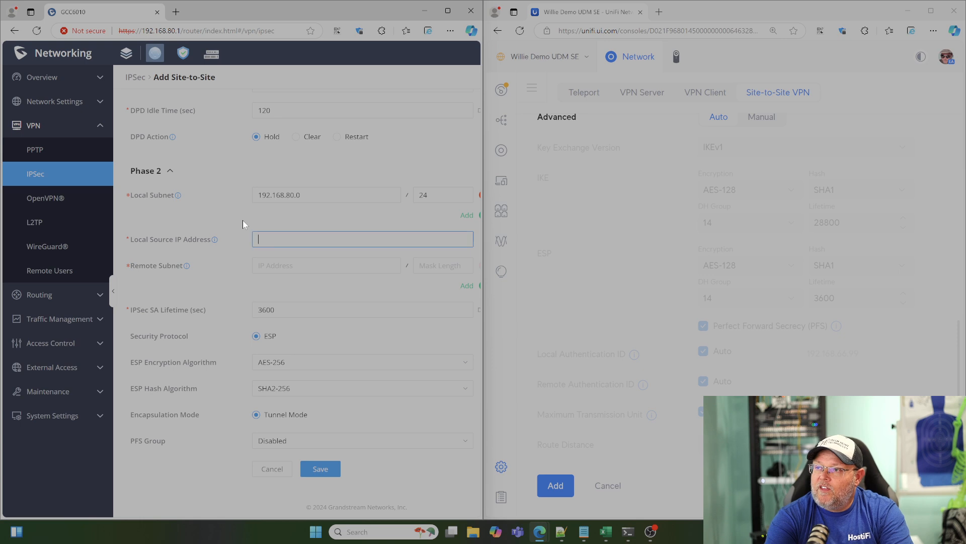
text(192.168)
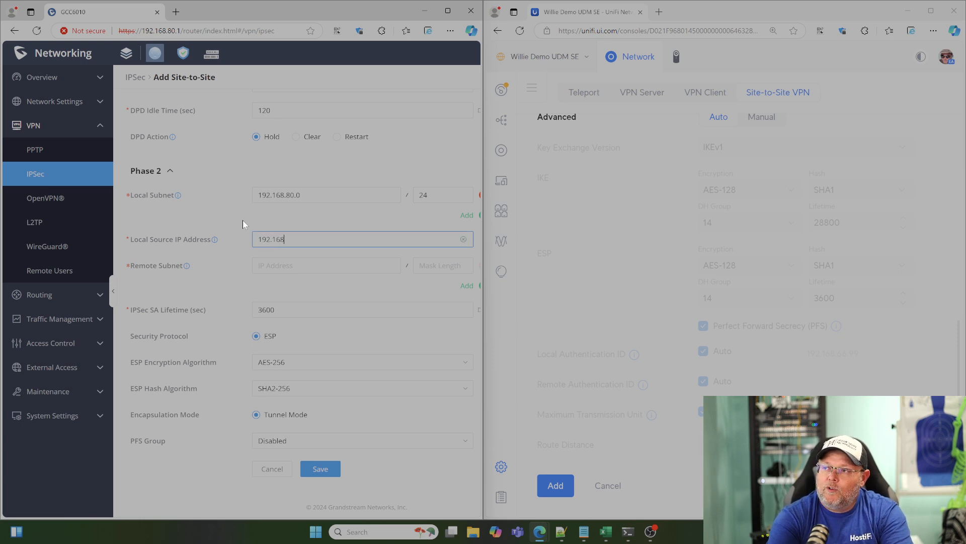
text(.80.)
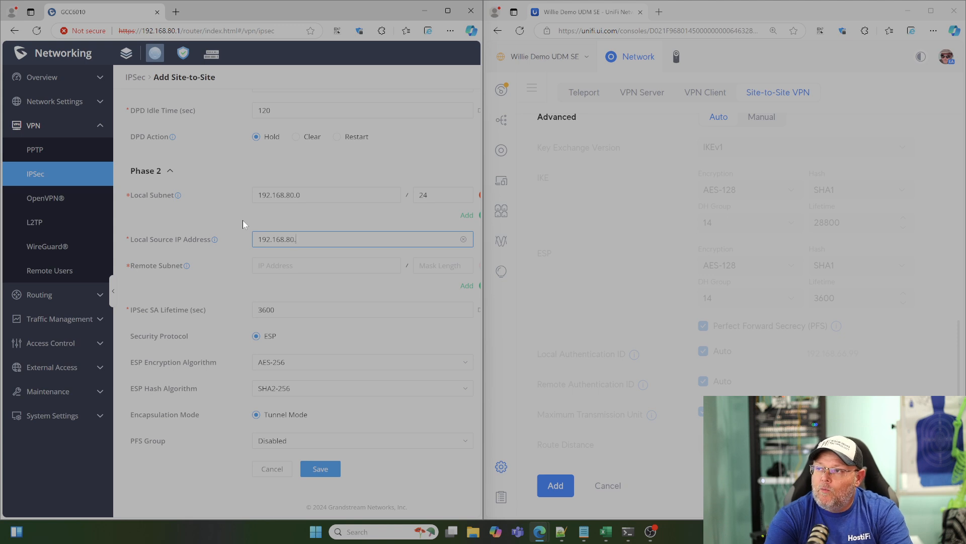
text(1)
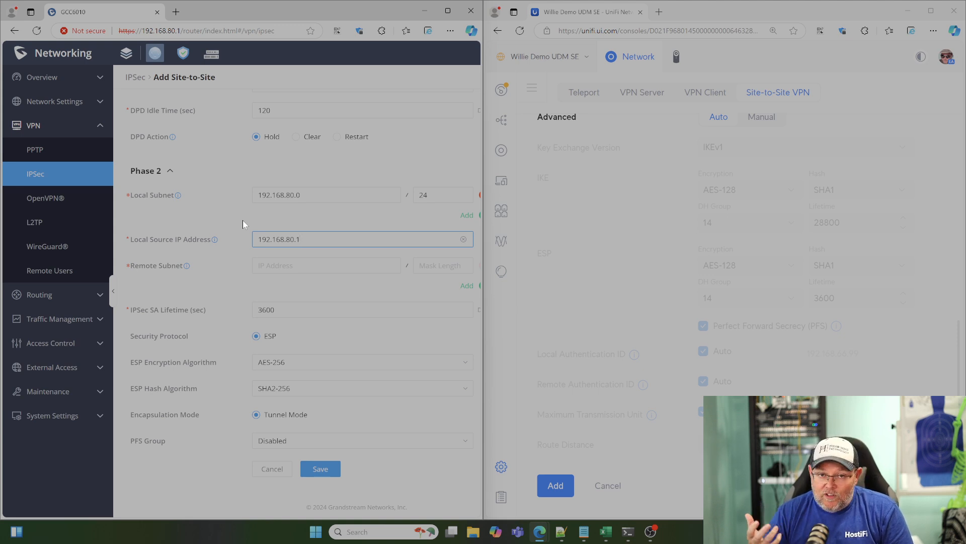
mouse_move(131, 229)
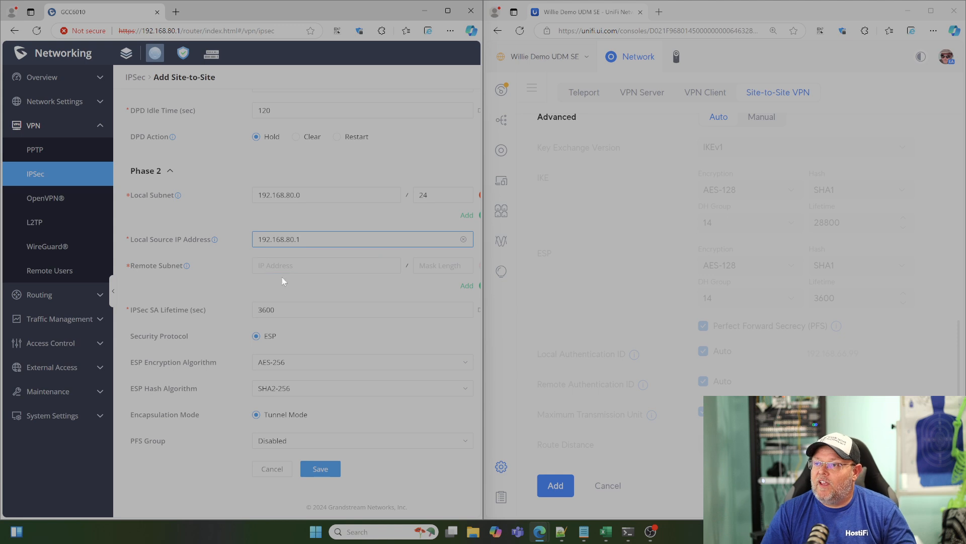
Set the Phase 2 remote subnet to 192.168.1.0/24.
click(326, 265)
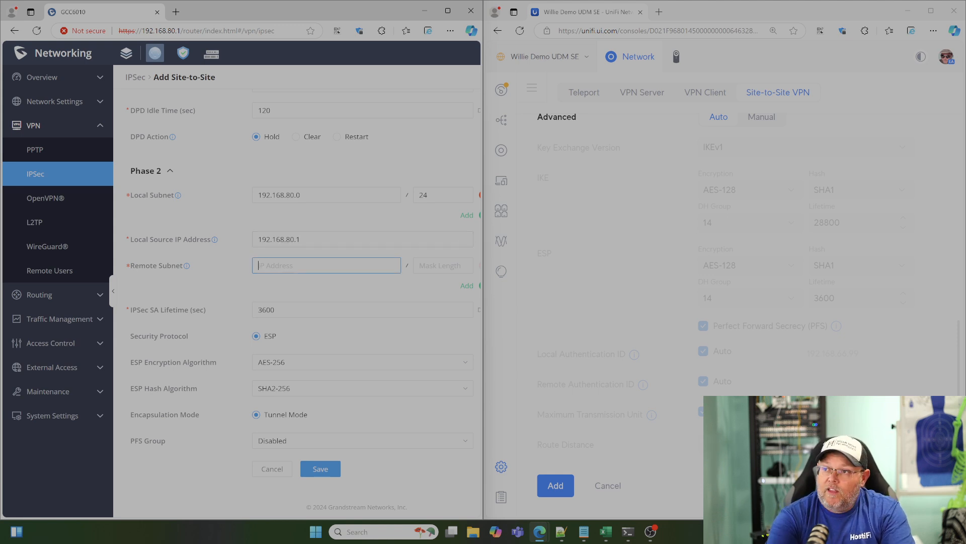
text(192.168.1.0)
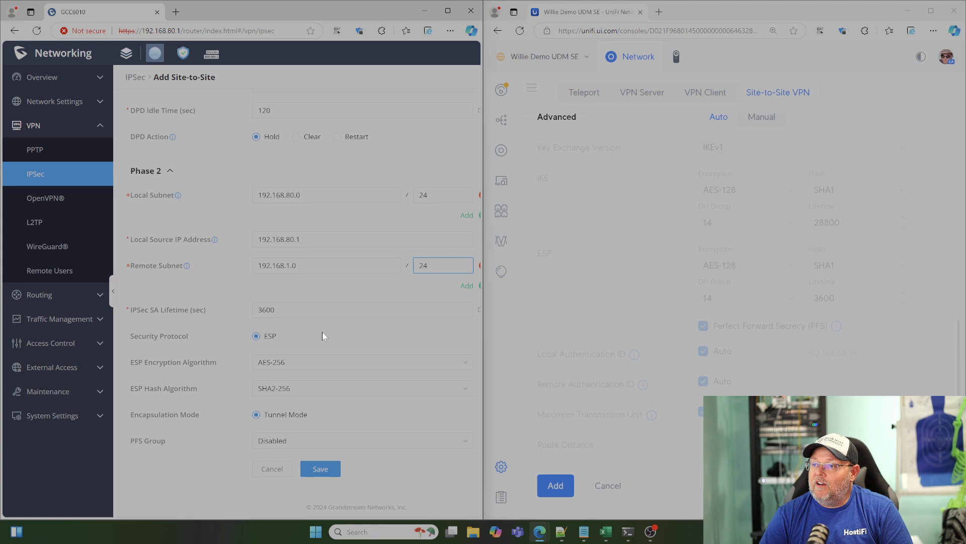
mouse_move(312, 361)
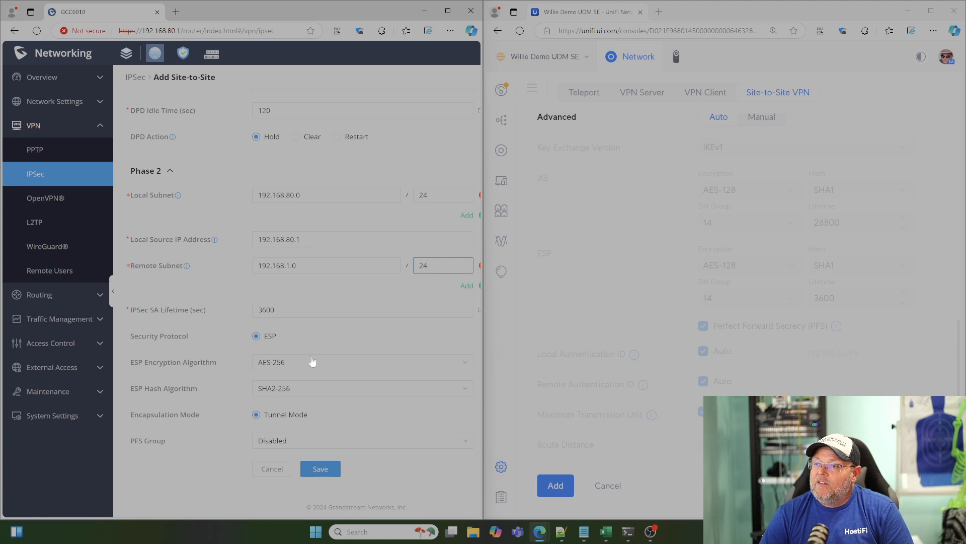
Set Phase 2 ESP encryption AES-128, hash SHA-1 and PFS Group 14.
click(363, 362)
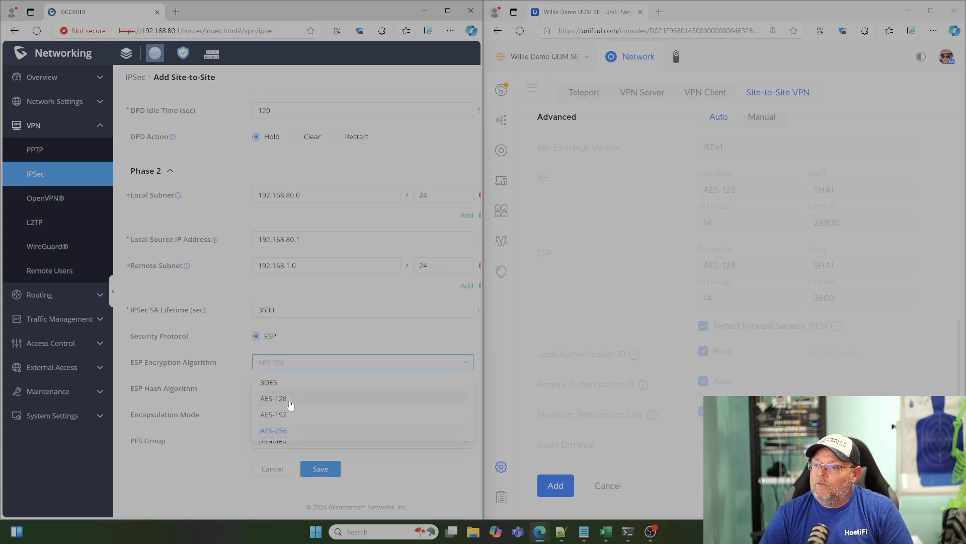
click(273, 398)
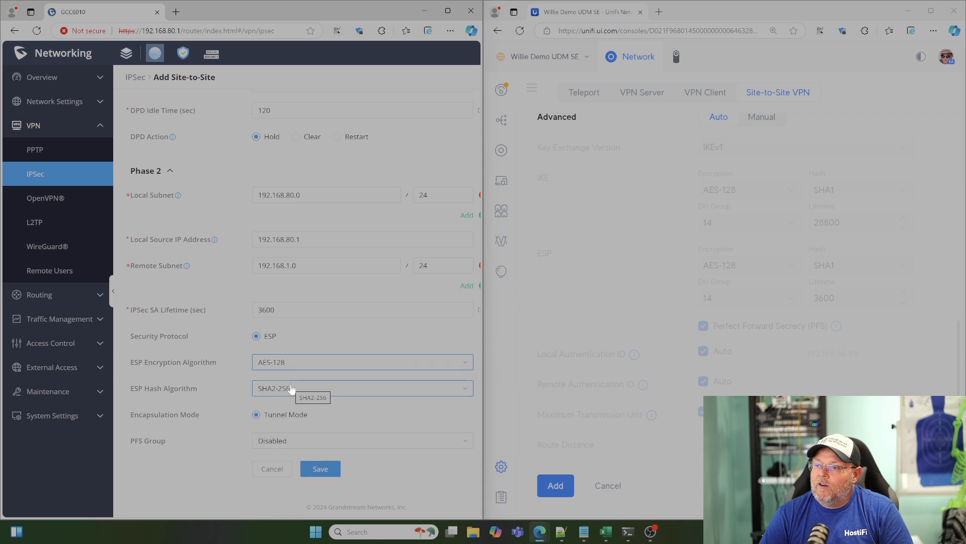
click(308, 387)
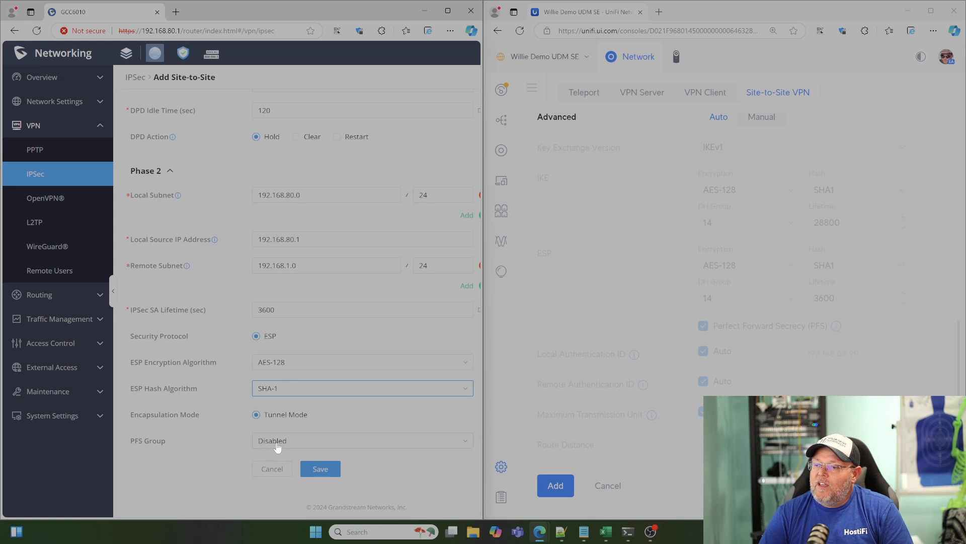
click(363, 440)
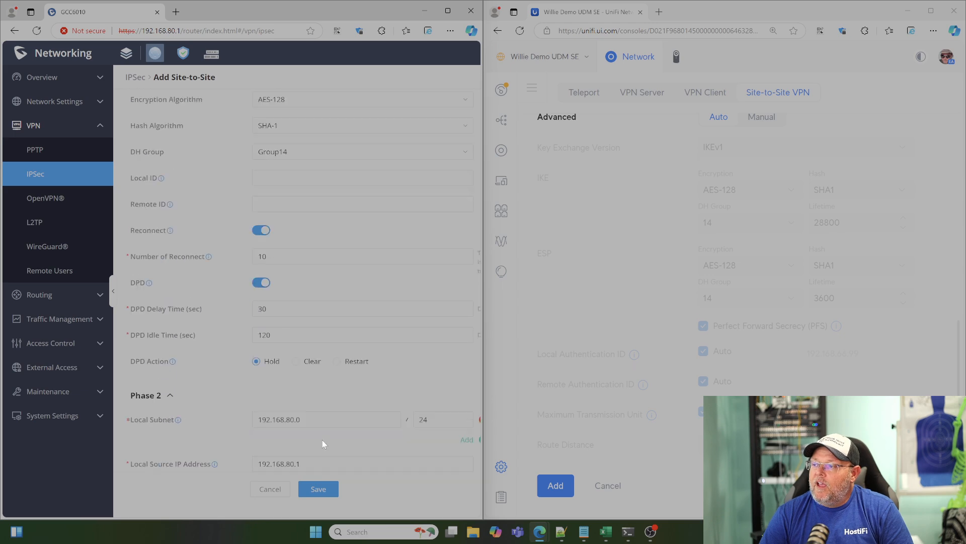
scroll(down, 3)
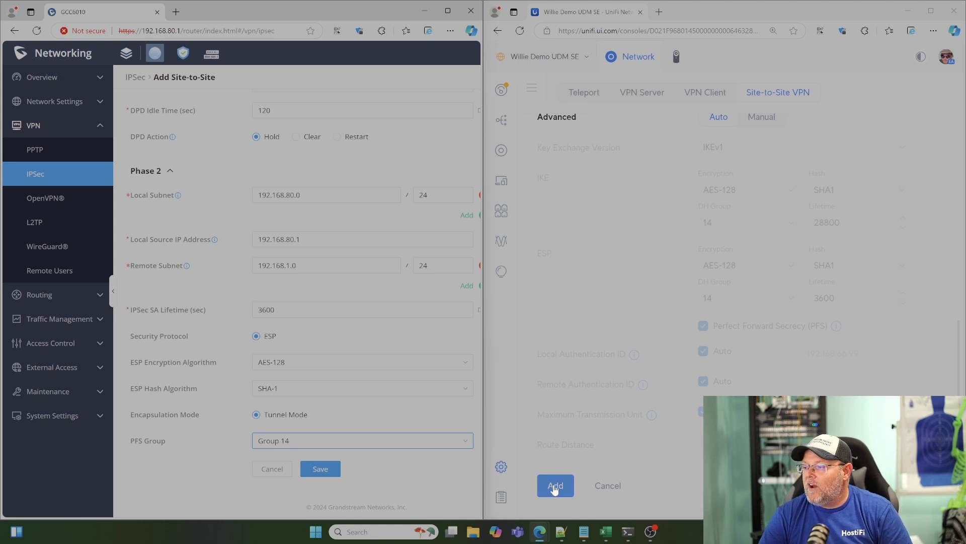
Save the tunnel and show the UniFi device list with AI Pro at 192.168.1.206.
scroll(up, 3)
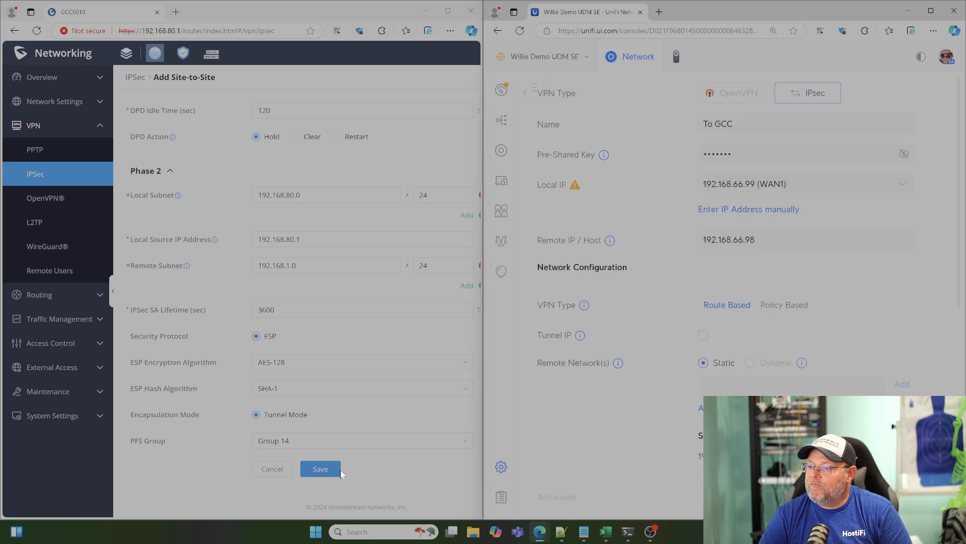
click(320, 468)
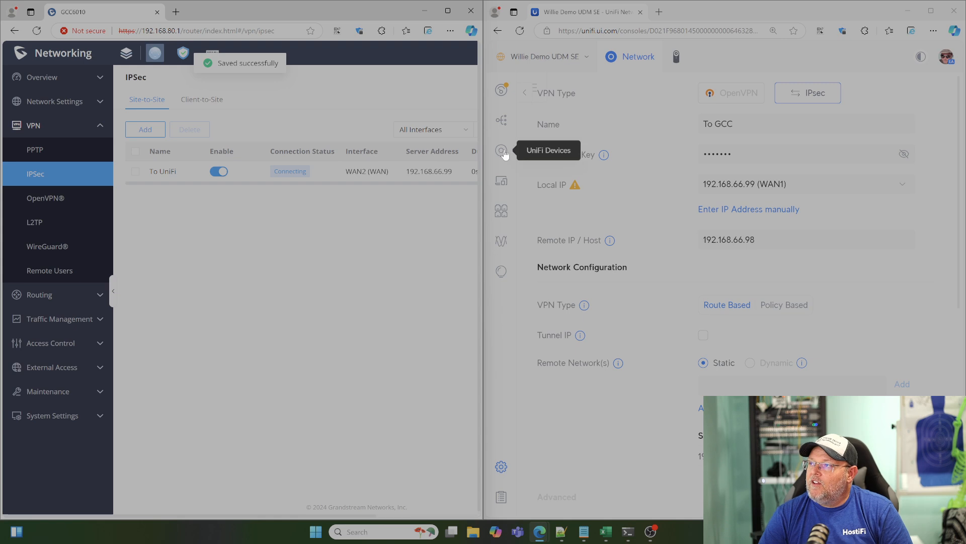
click(501, 150)
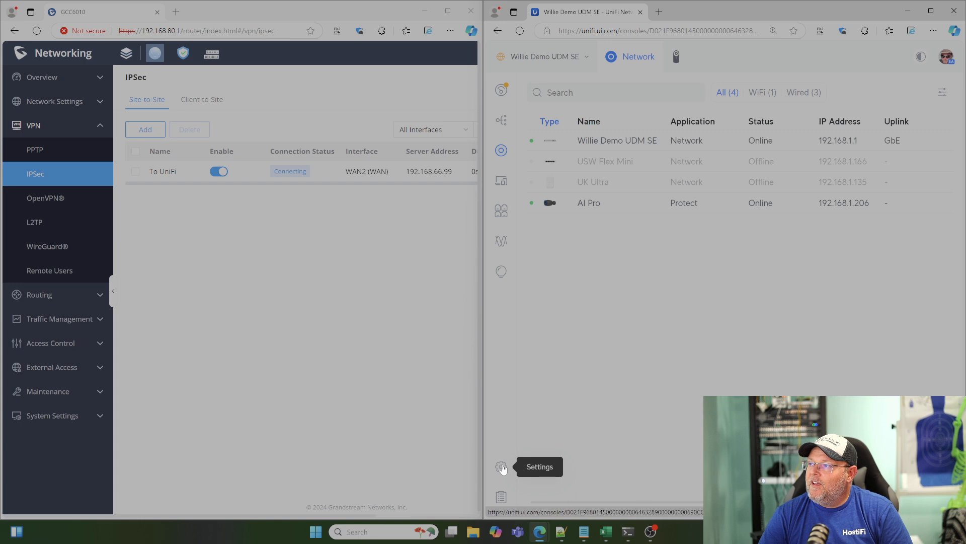
mouse_move(314, 192)
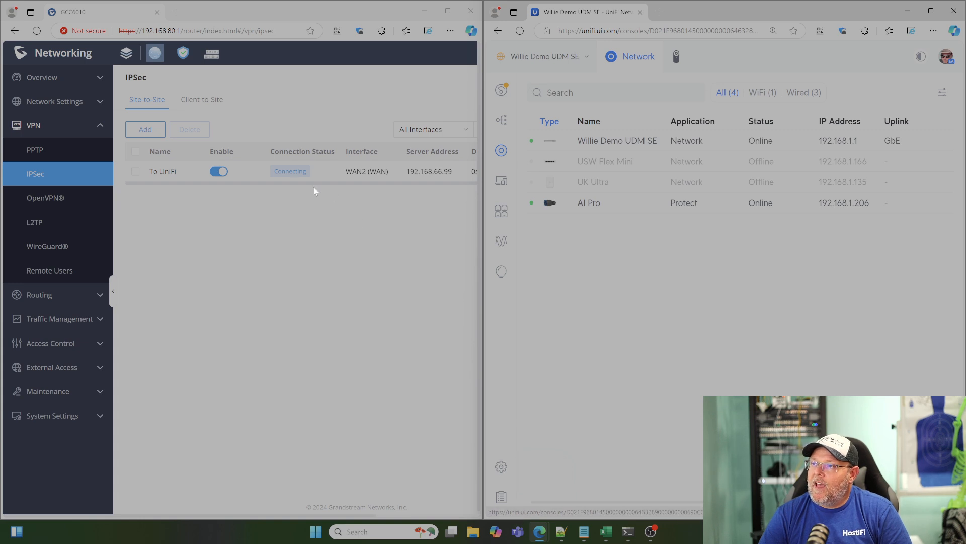
mouse_move(501, 466)
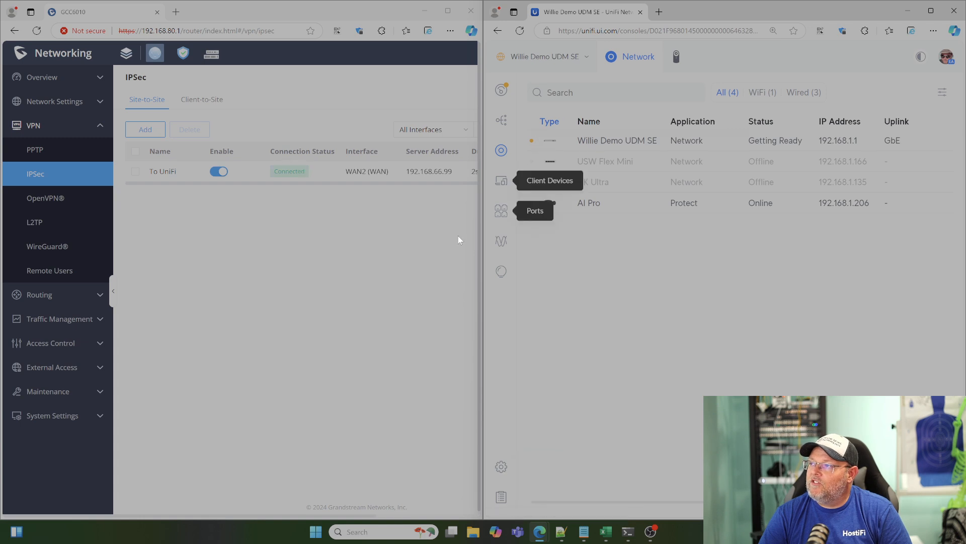
mouse_move(336, 295)
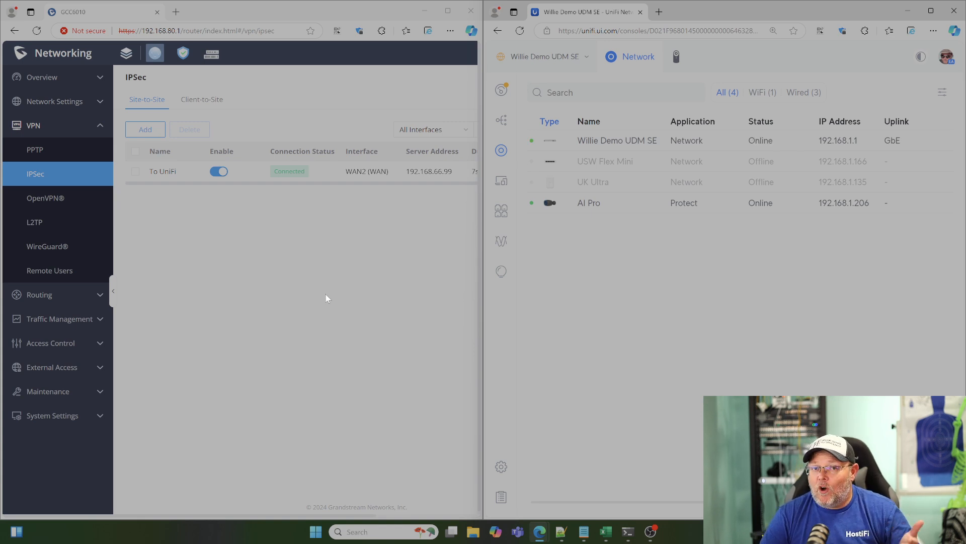
mouse_move(319, 305)
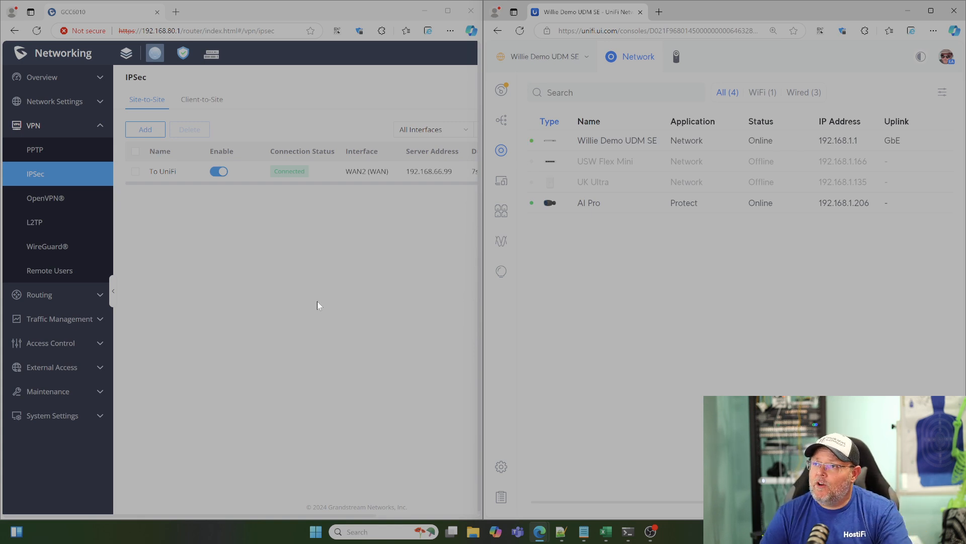
mouse_move(814, 205)
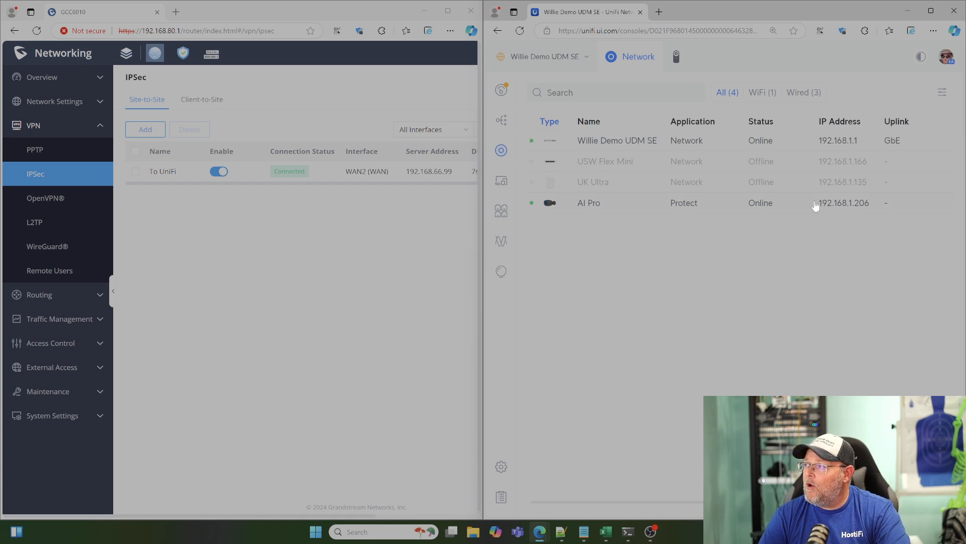
mouse_move(664, 256)
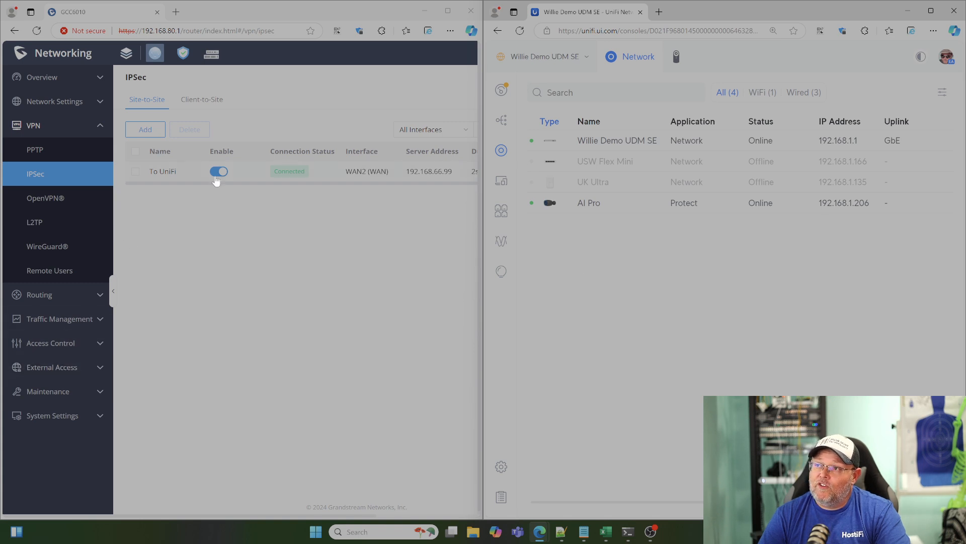
Disable the 'To UniFi' tunnel in the GCC IPsec list, leaving it Disconnected.
click(219, 171)
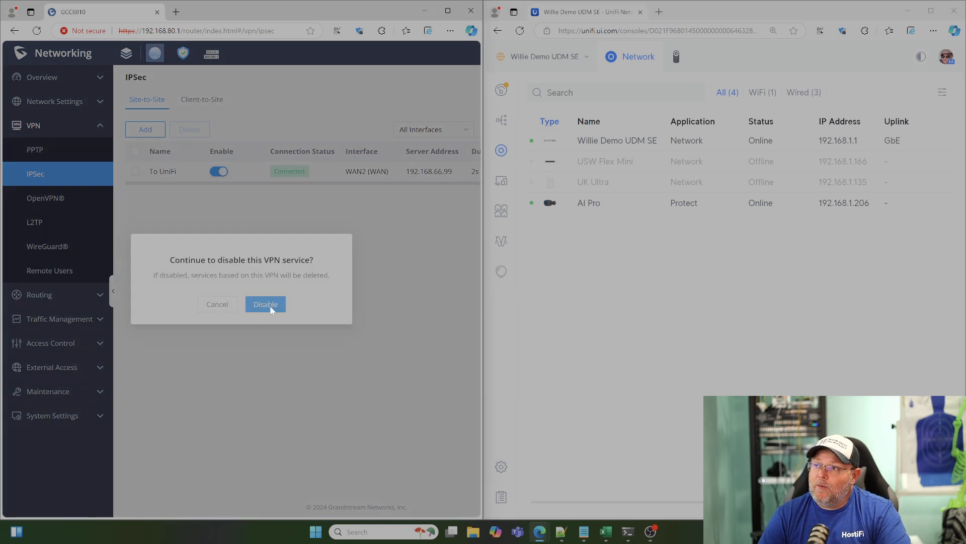
click(265, 304)
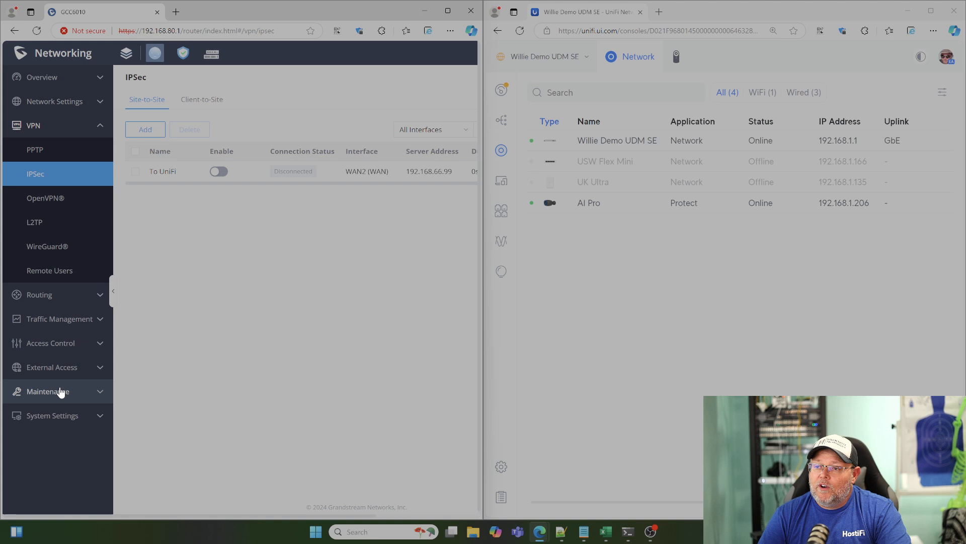
Run an IPv4 ping from System Diagnostics to 192.168.1.206, getting 100% packet loss.
click(48, 391)
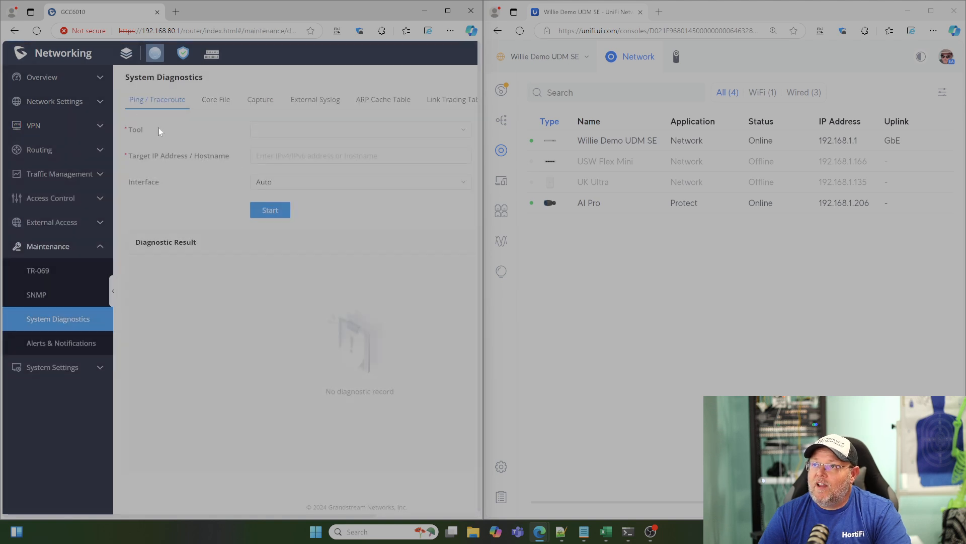
click(360, 129)
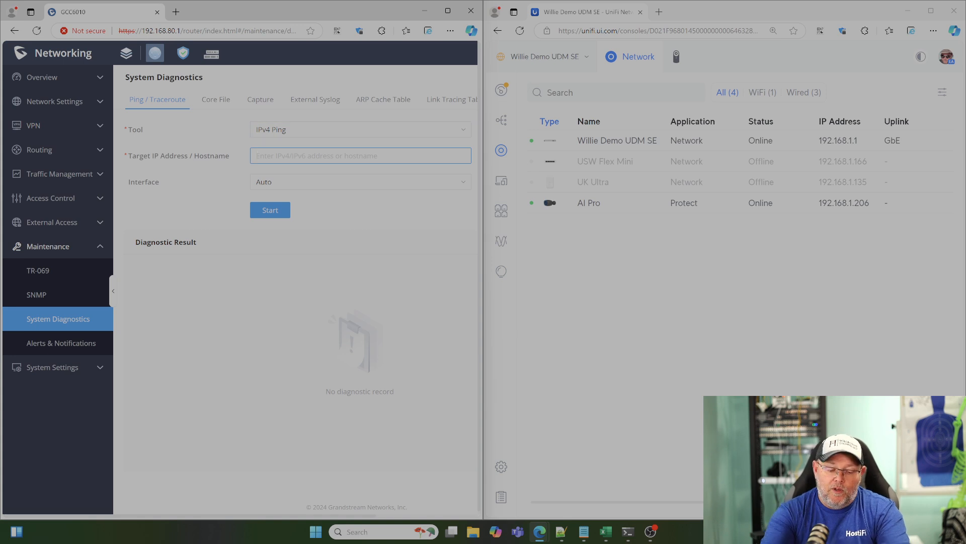
text(192.168.1.2)
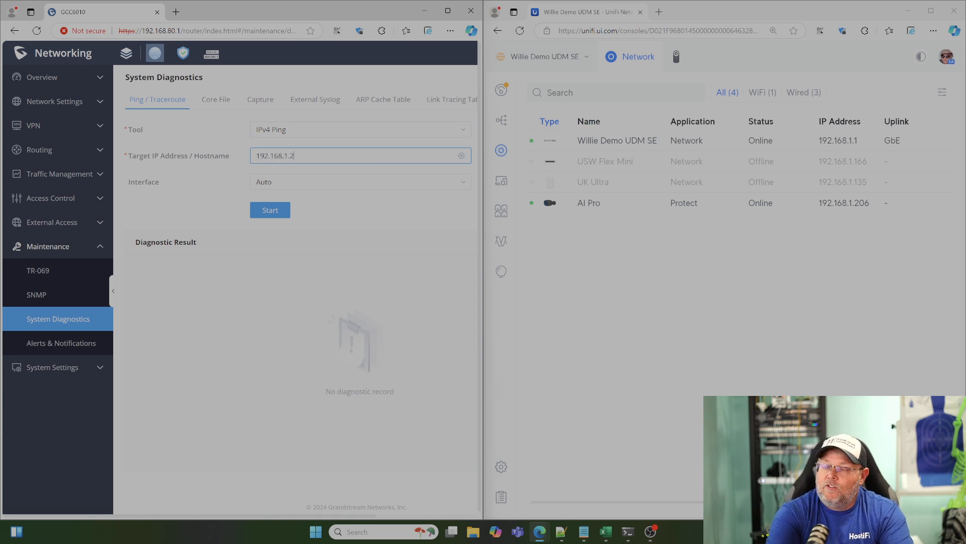
text(06)
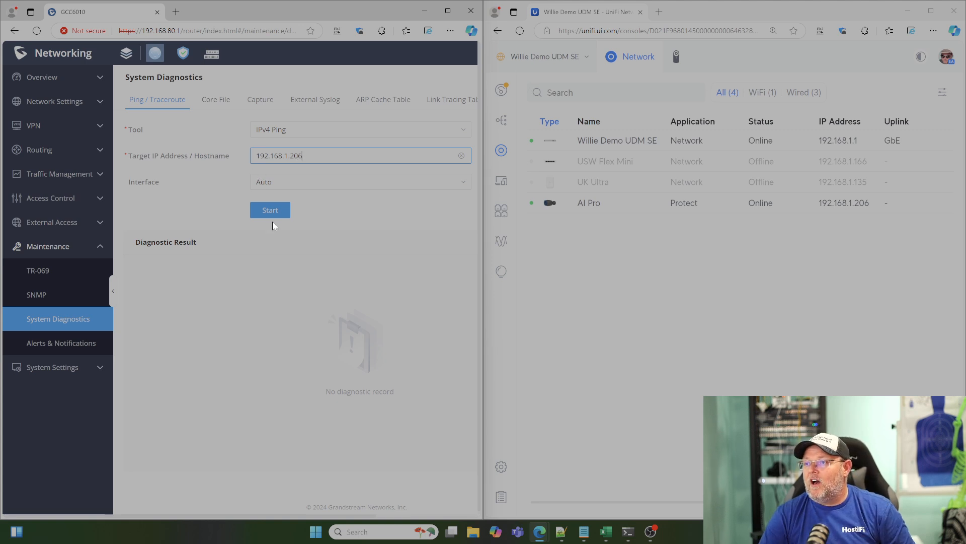
click(270, 209)
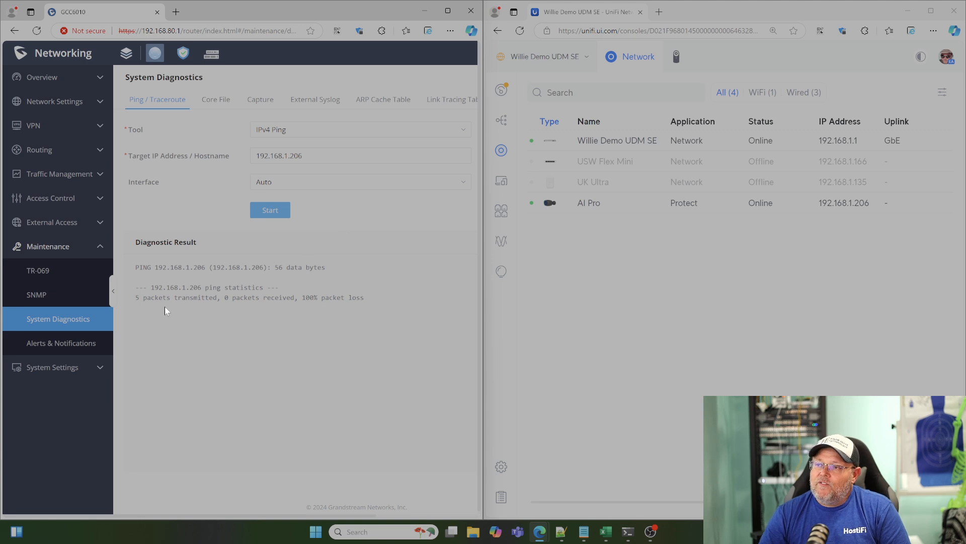
mouse_move(310, 311)
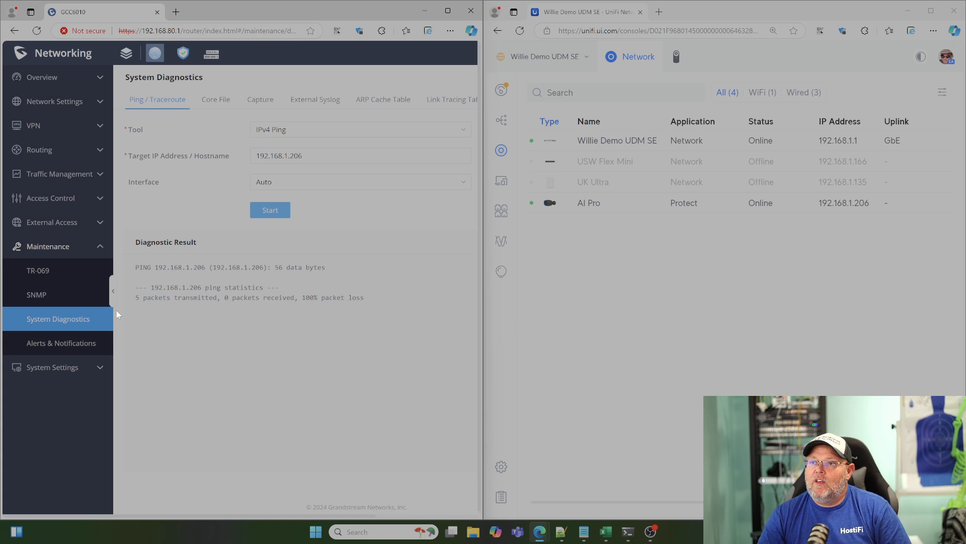
Re-enable the To UniFi IPsec tunnel under VPN > IPsec so it reconnects.
click(33, 125)
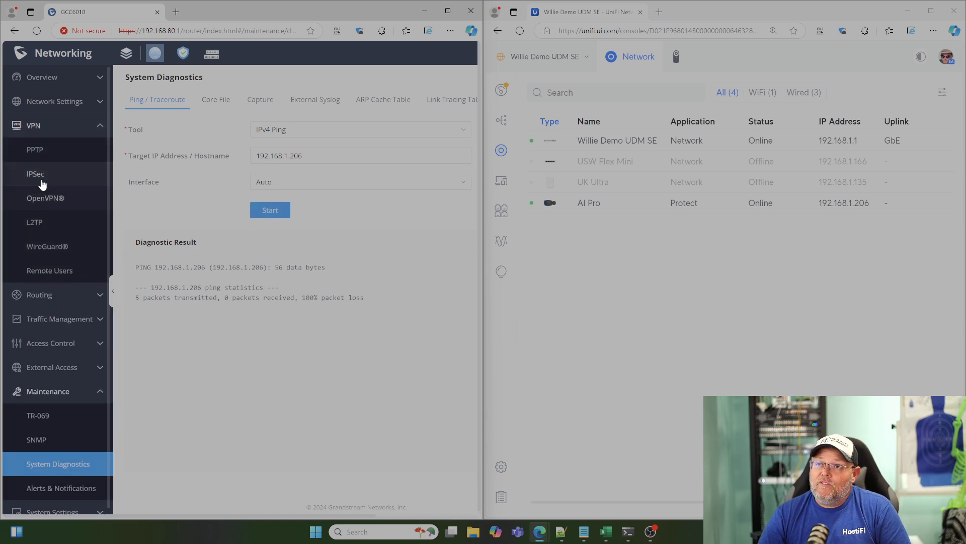
click(35, 174)
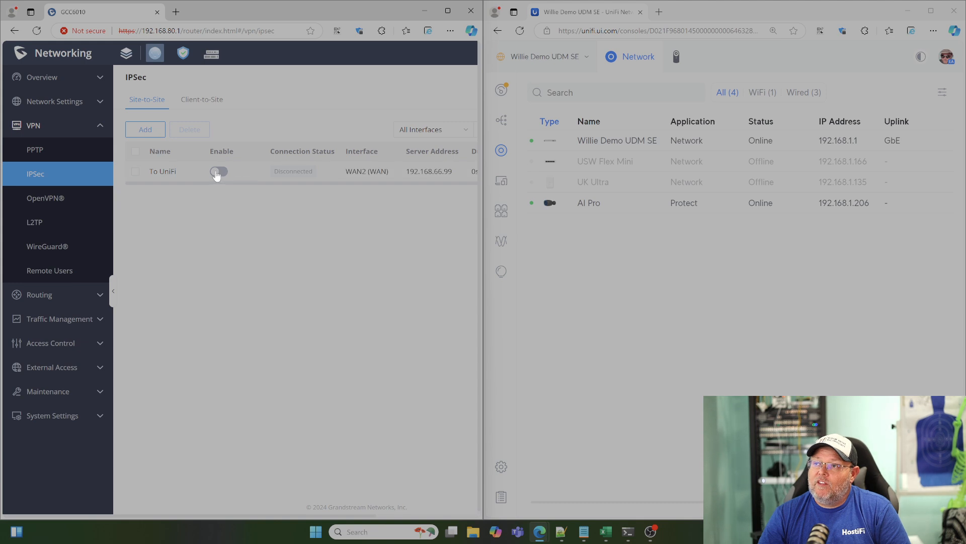
click(219, 171)
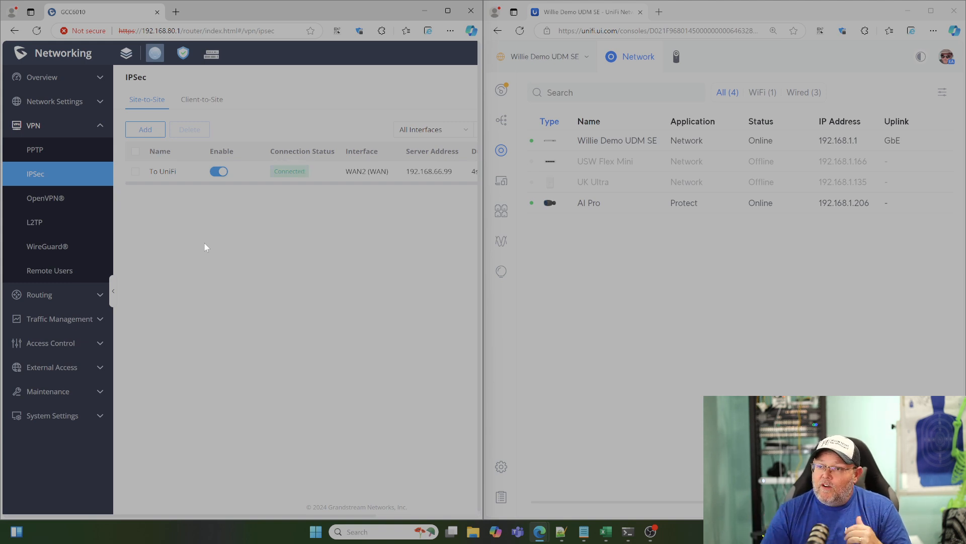
Run an IPv4 ping to 192.168.1.206 from System Diagnostics across the tunnel.
click(47, 390)
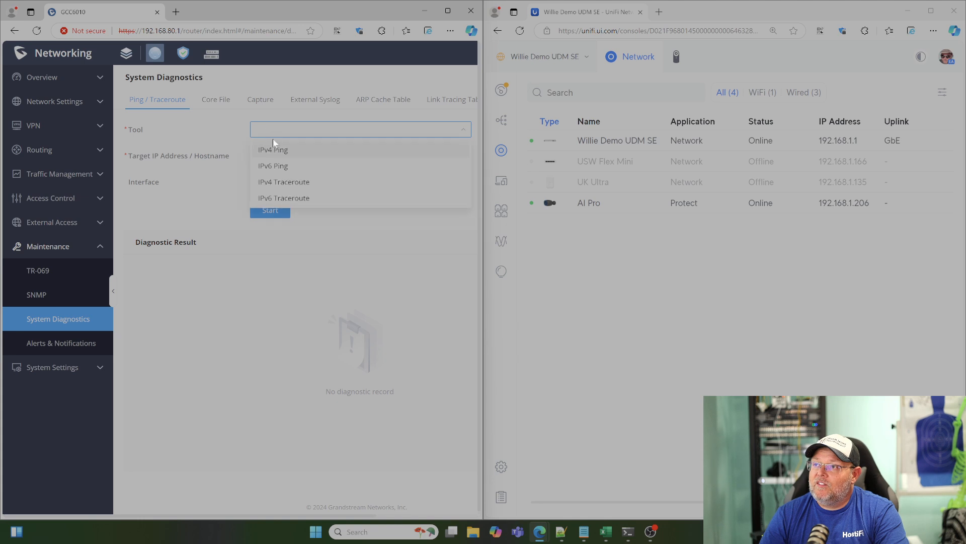
click(273, 149)
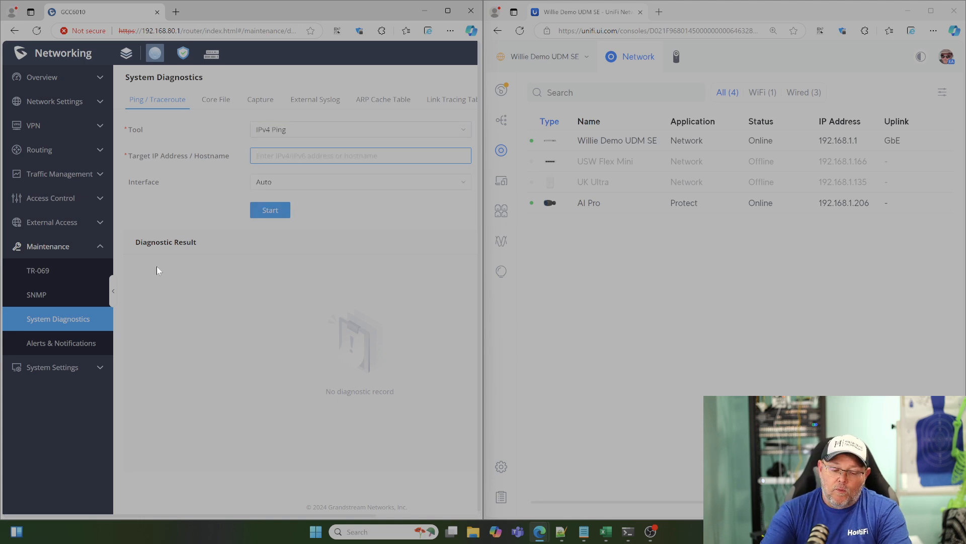
text(192.168.1)
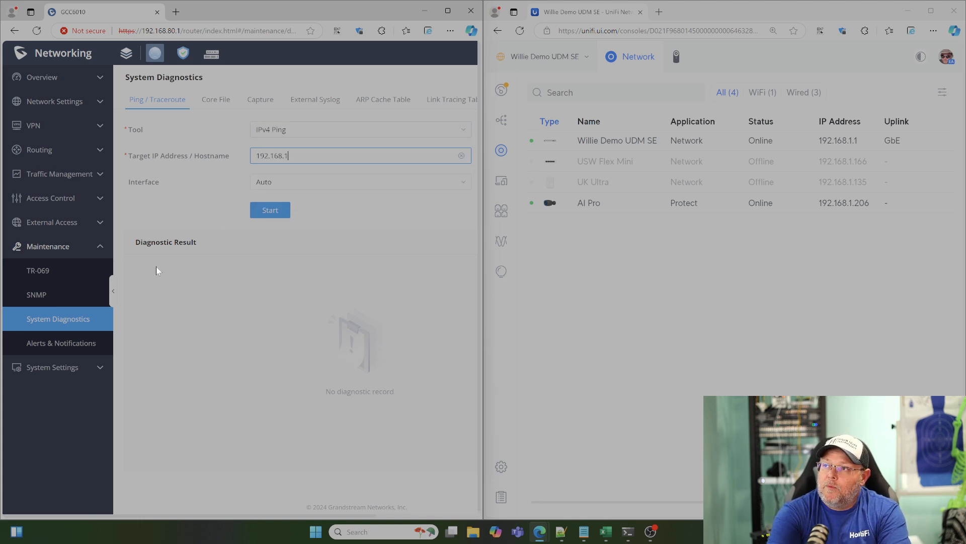
text(206)
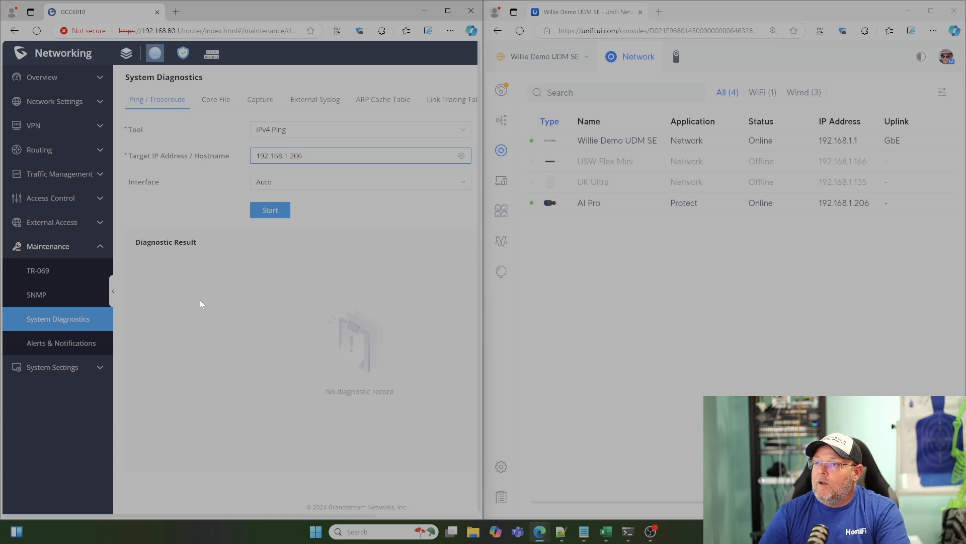
click(270, 210)
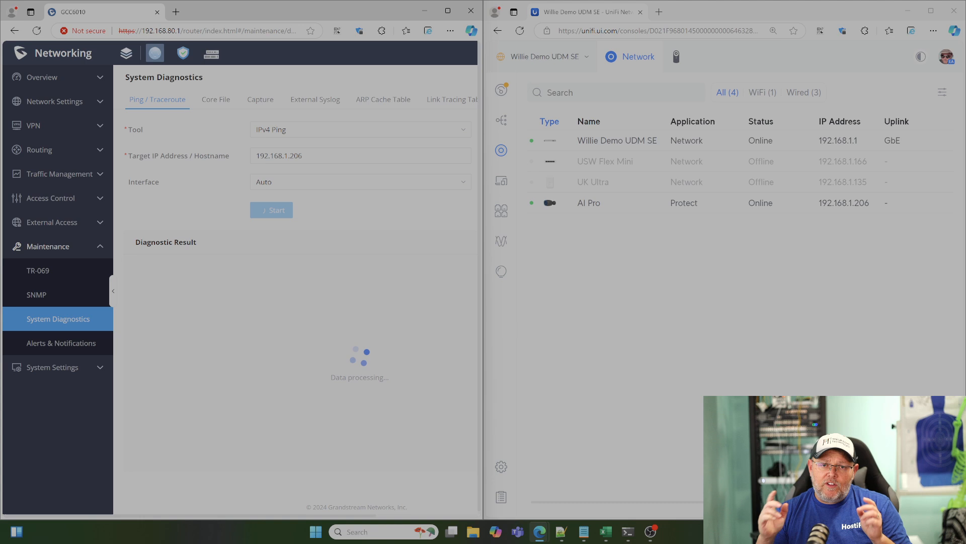